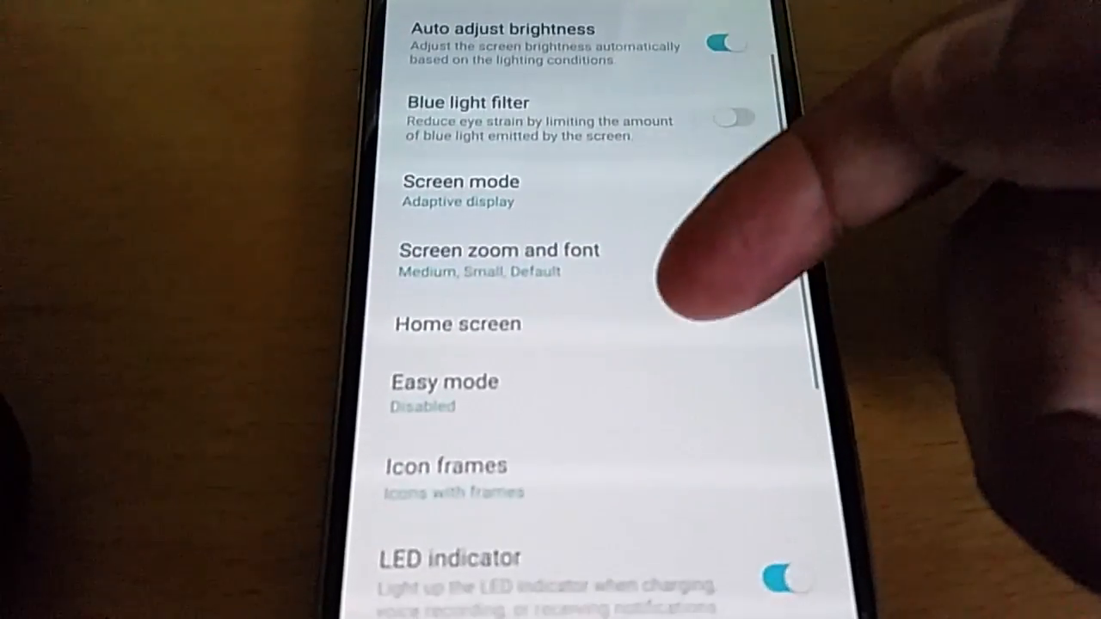
View the phone's Software info in About phone, showing Android 7.0, build number and Knox version.
scroll(down, 3)
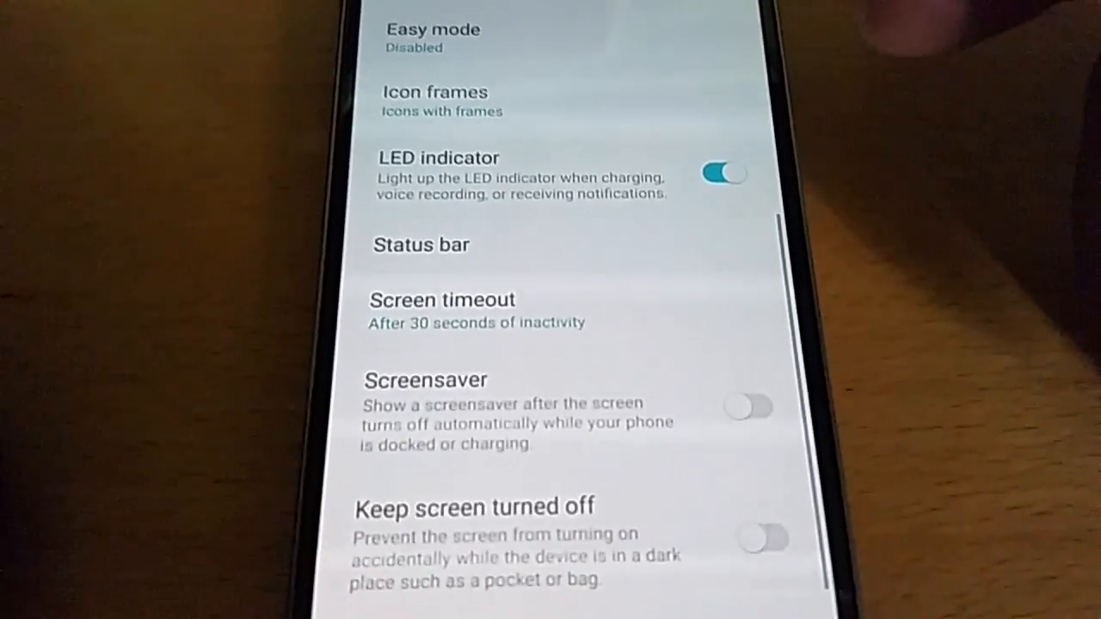
scroll(down, 3)
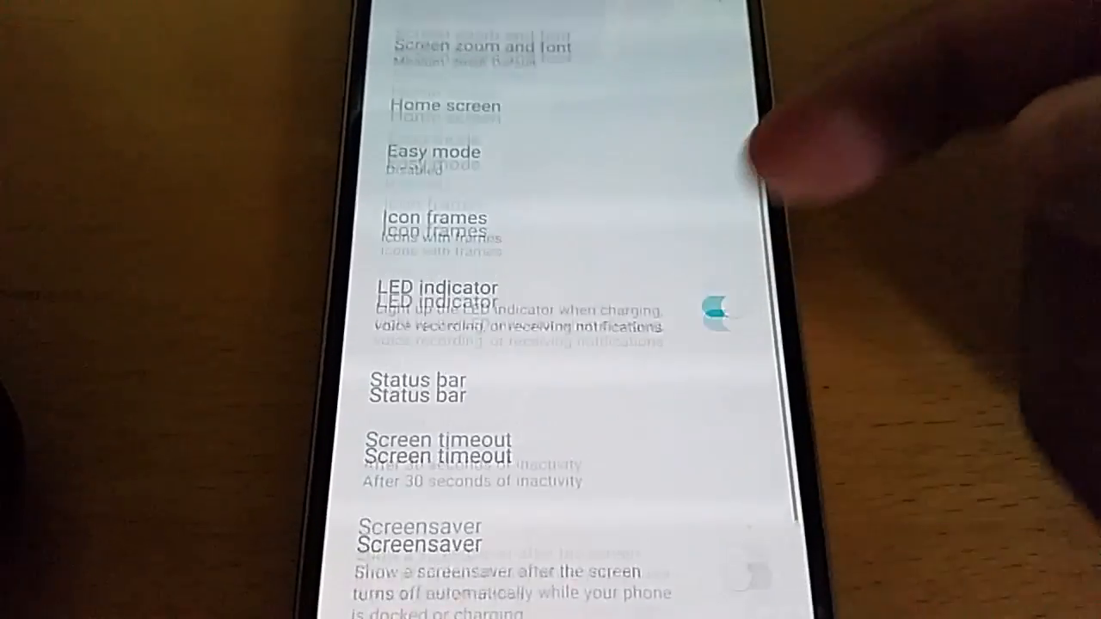
scroll(down, 3)
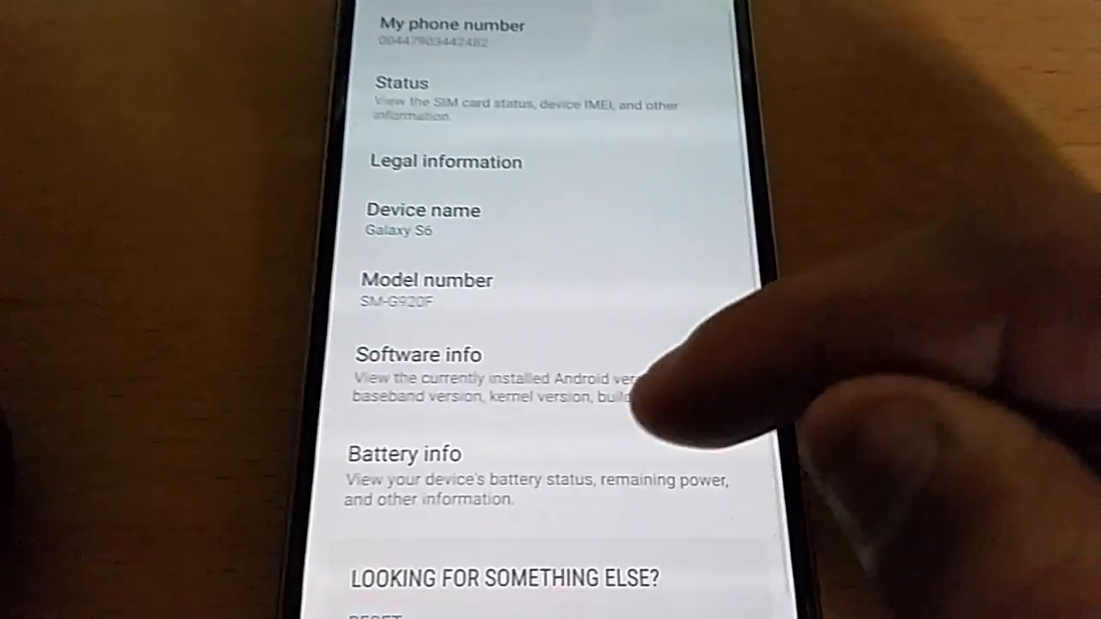
click(416, 355)
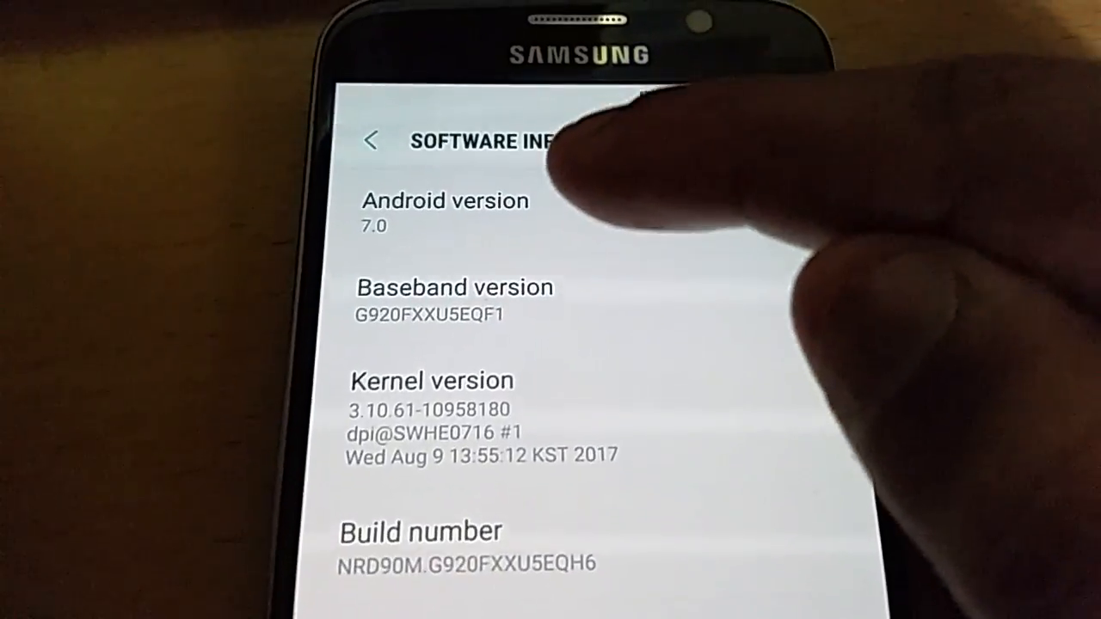
scroll(down, 3)
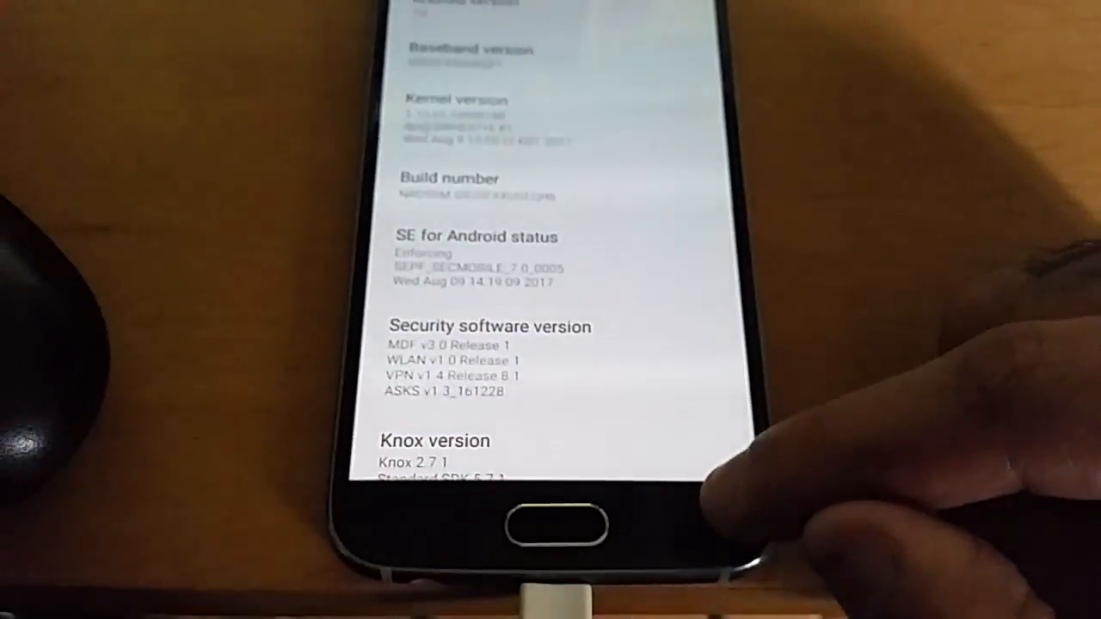
click(688, 554)
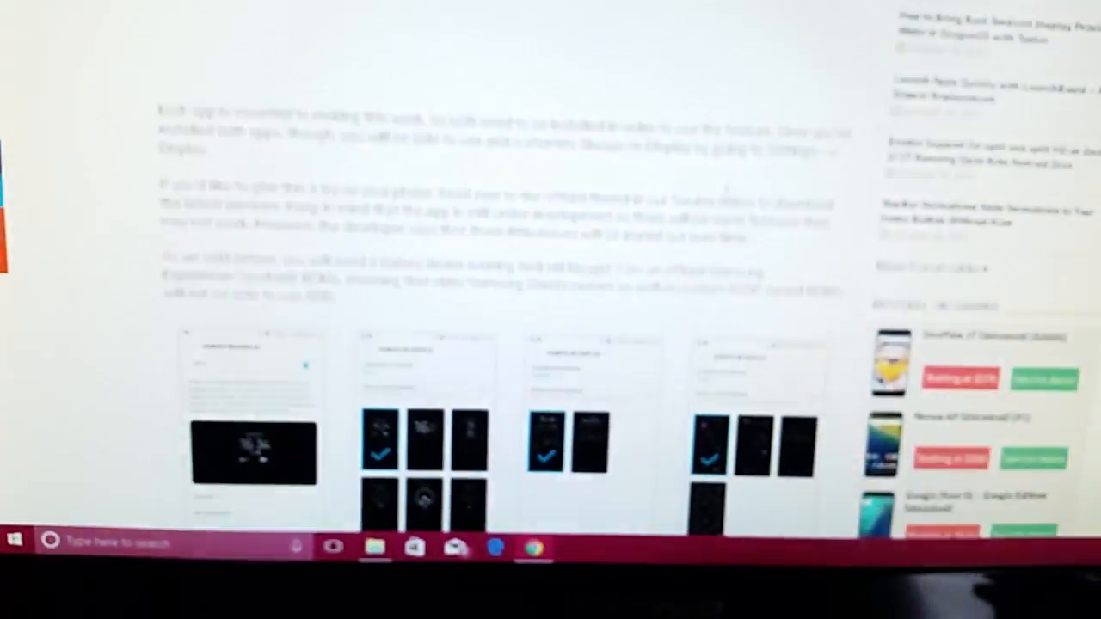
Scroll the XDA article past the screenshots to the 'Download AOD for any Samsung Nougat Phone' link.
scroll(down, 3)
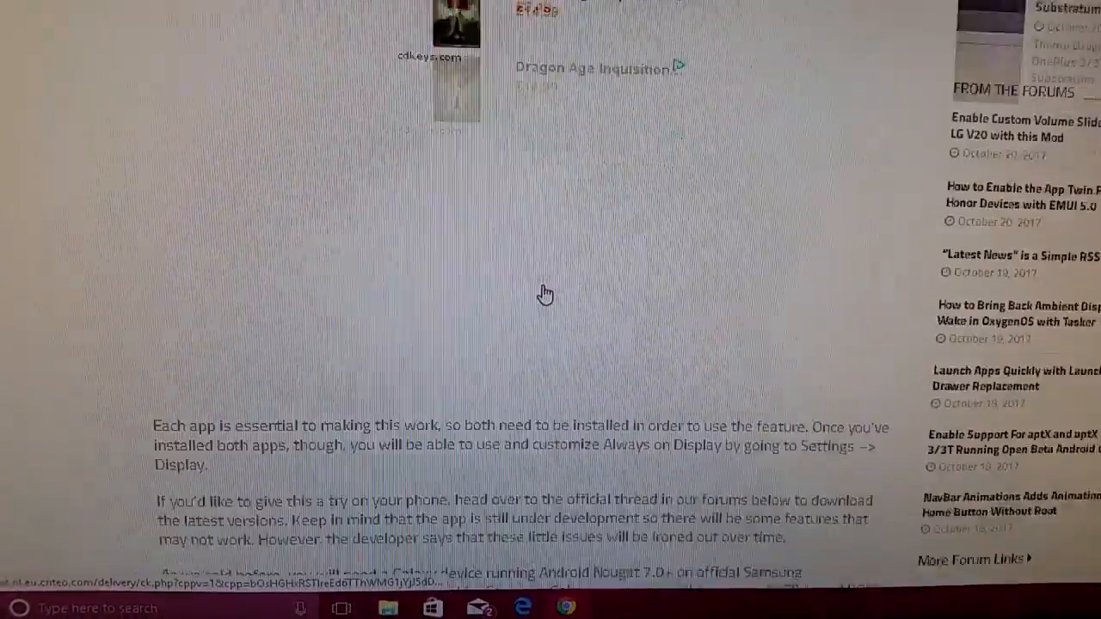
scroll(down, 3)
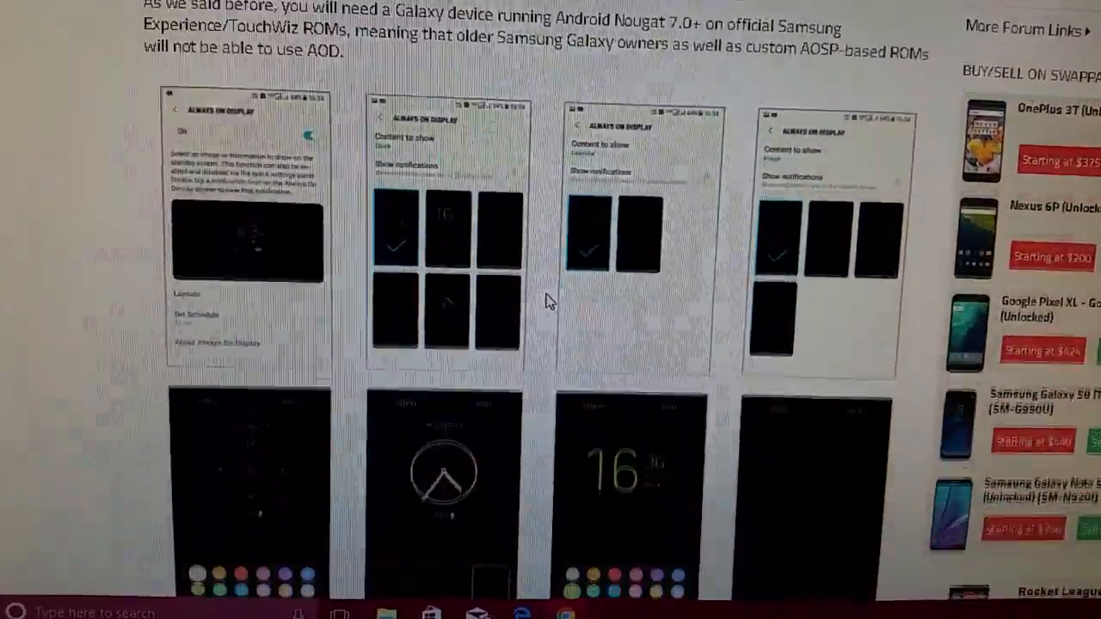
scroll(down, 3)
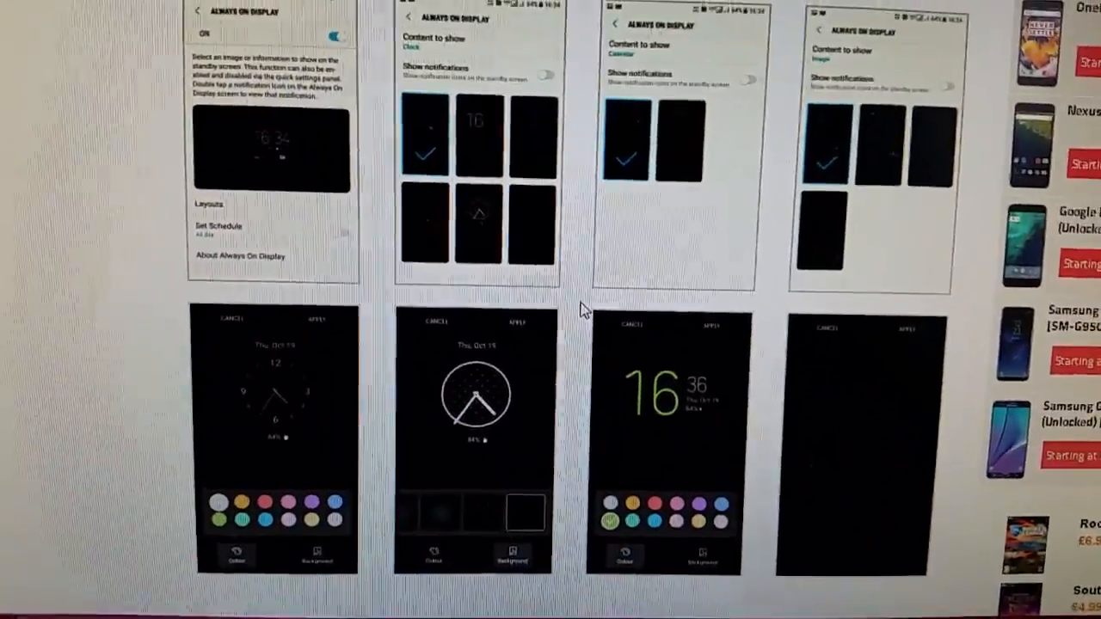
scroll(down, 3)
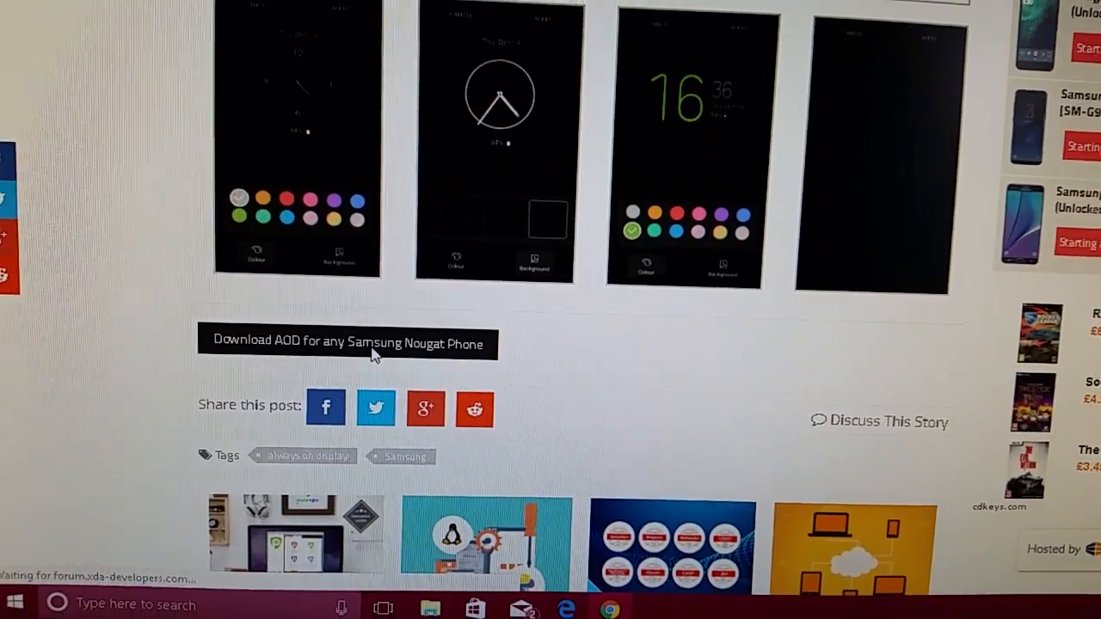
scroll(down, 3)
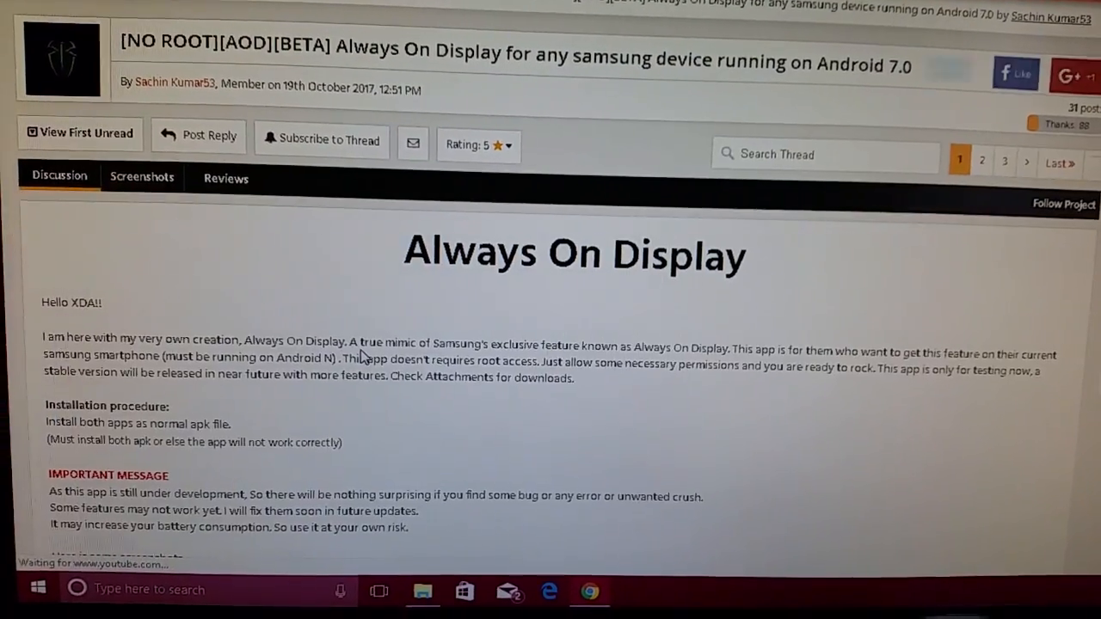
scroll(down, 3)
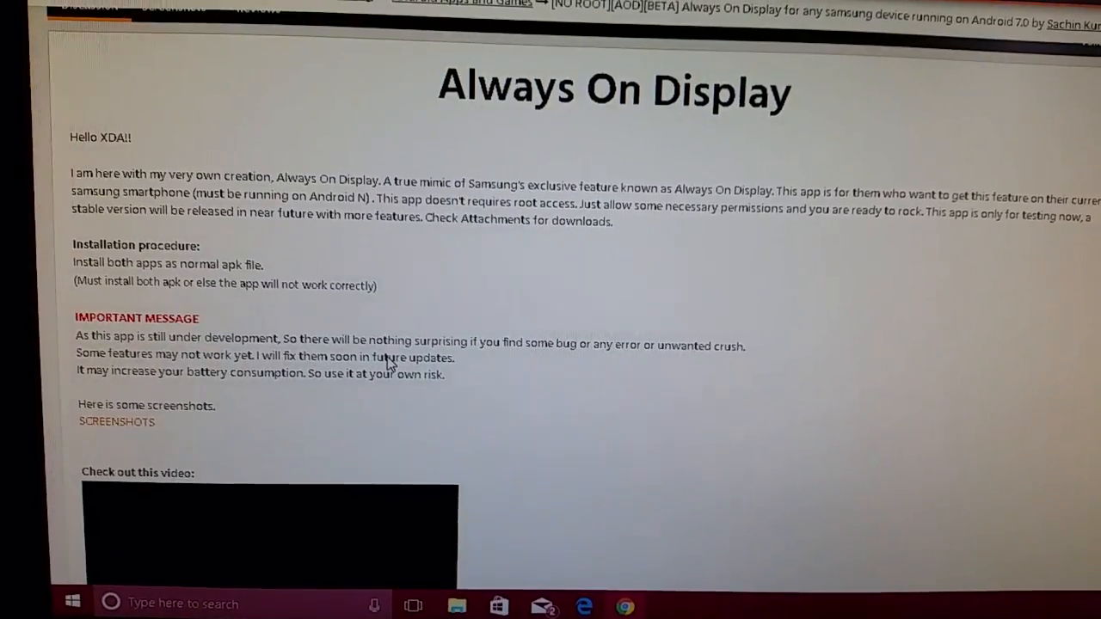
scroll(down, 3)
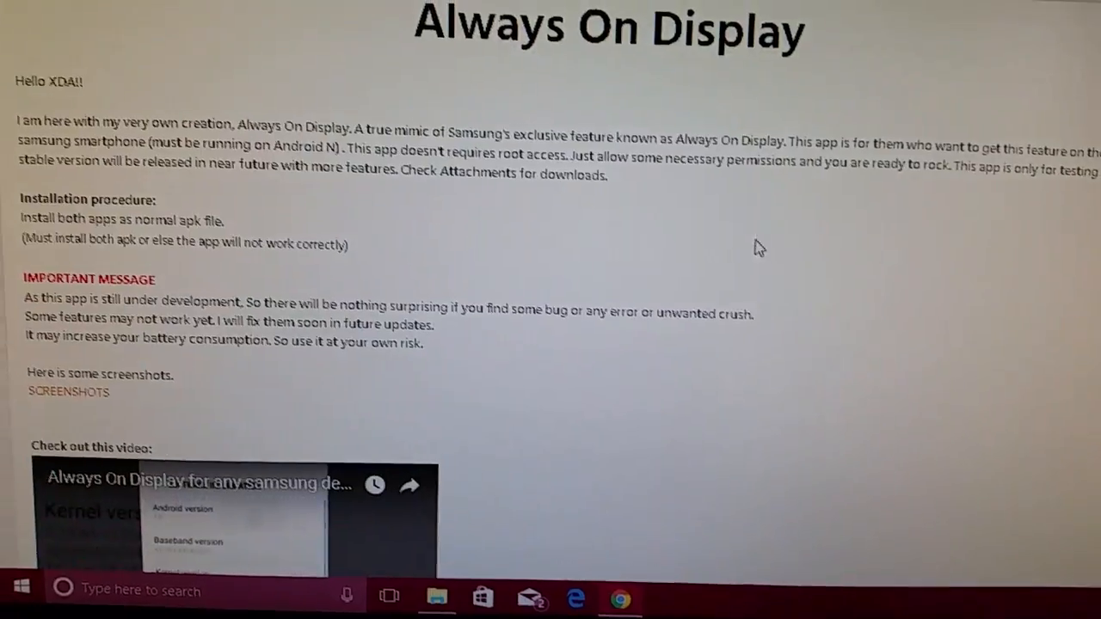
scroll(down, 3)
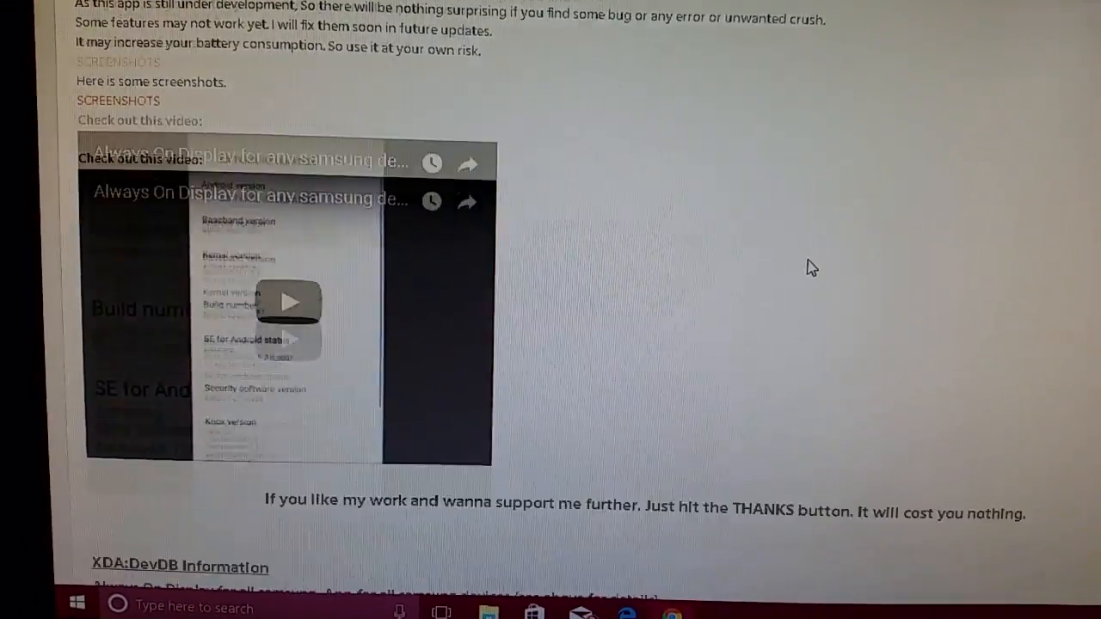
scroll(down, 3)
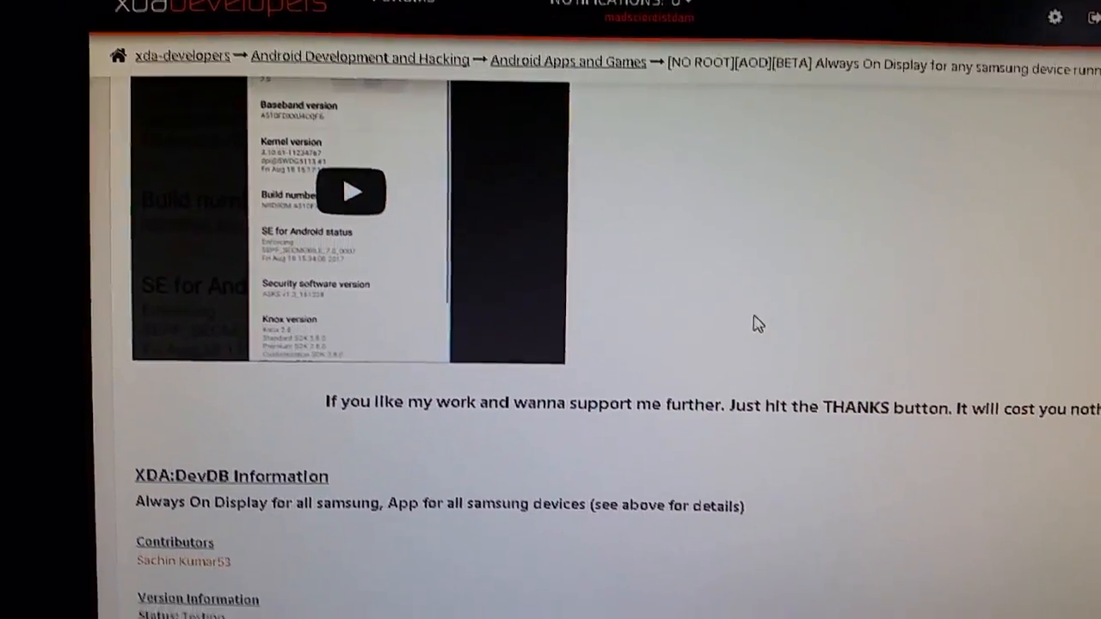
right_click(657, 265)
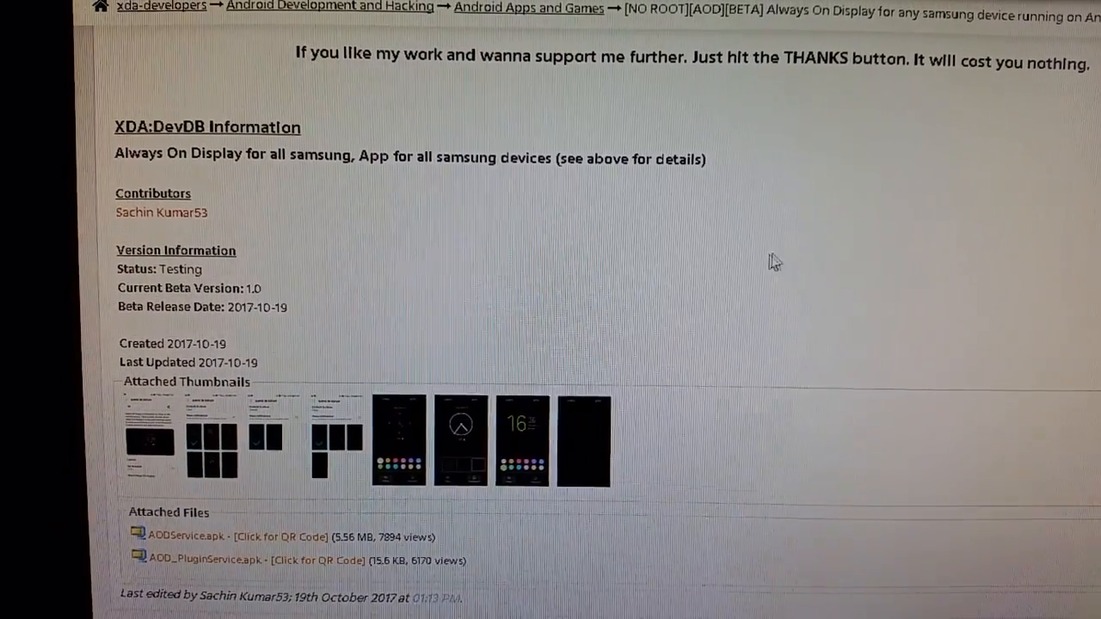
Scroll the thread to the Attached Files with AODService.apk and AOD_PluginService.apk.
scroll(down, 3)
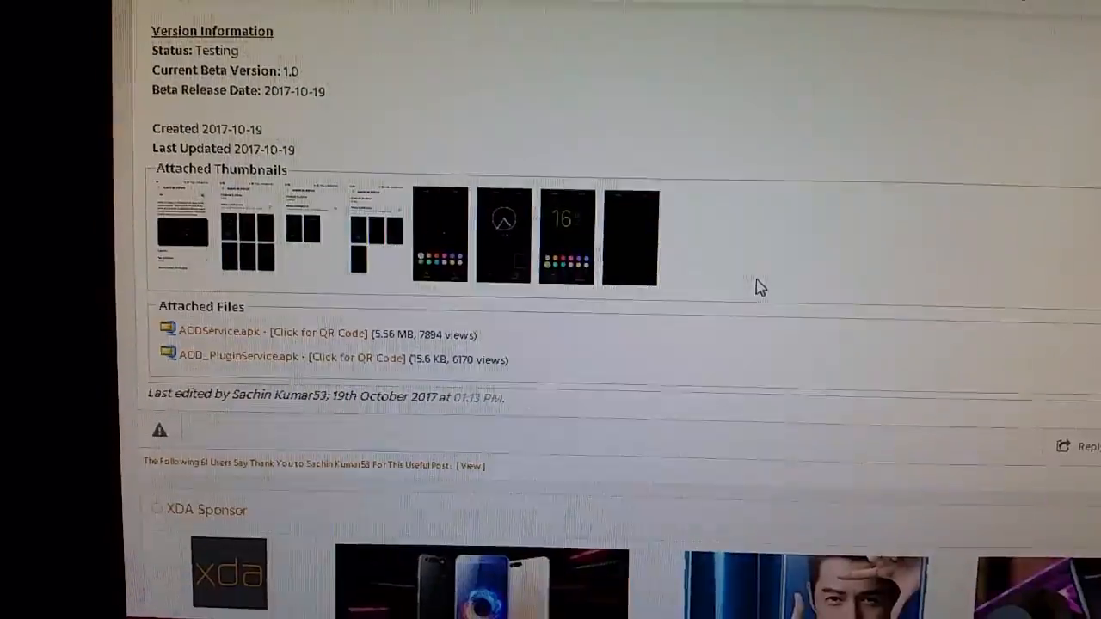
scroll(down, 3)
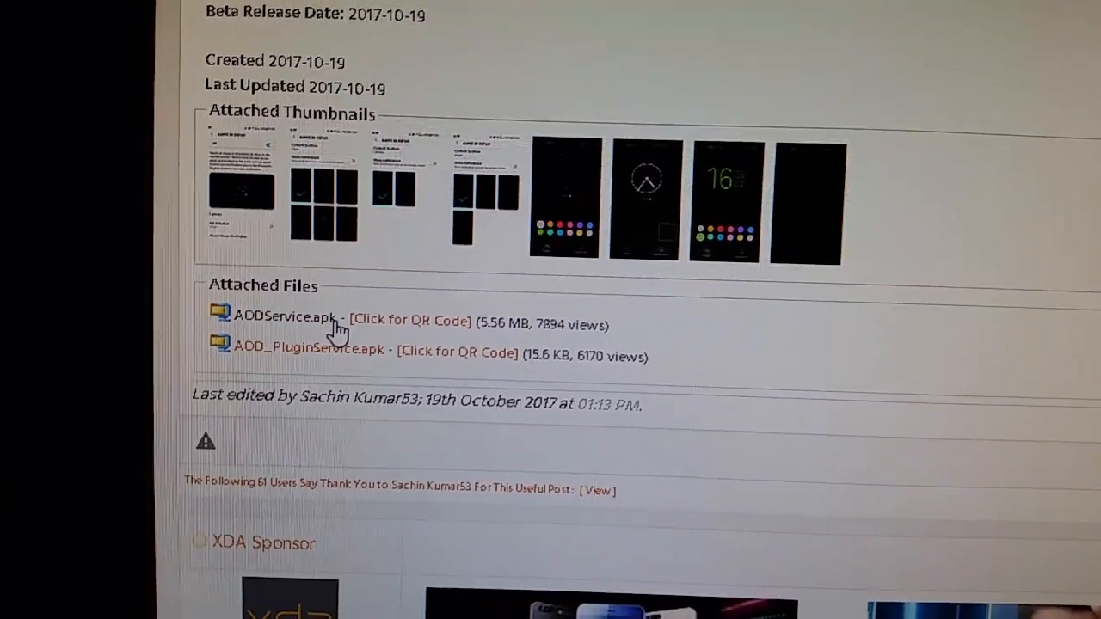
scroll(down, 3)
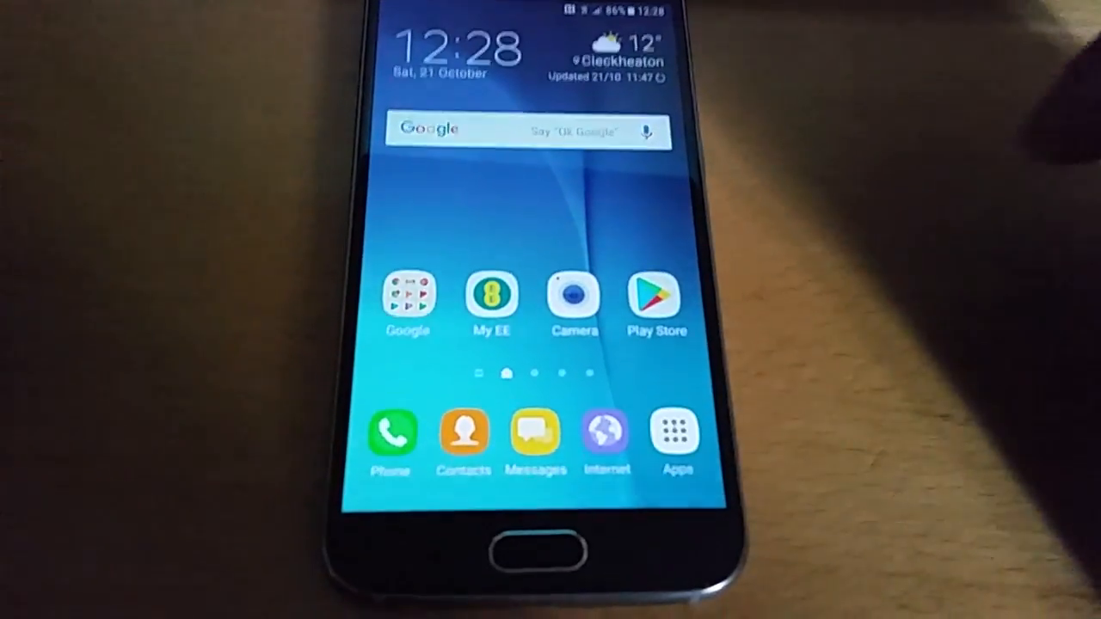
Go to the app list, sort it from the overflow menu, and open the Tools folder.
click(678, 431)
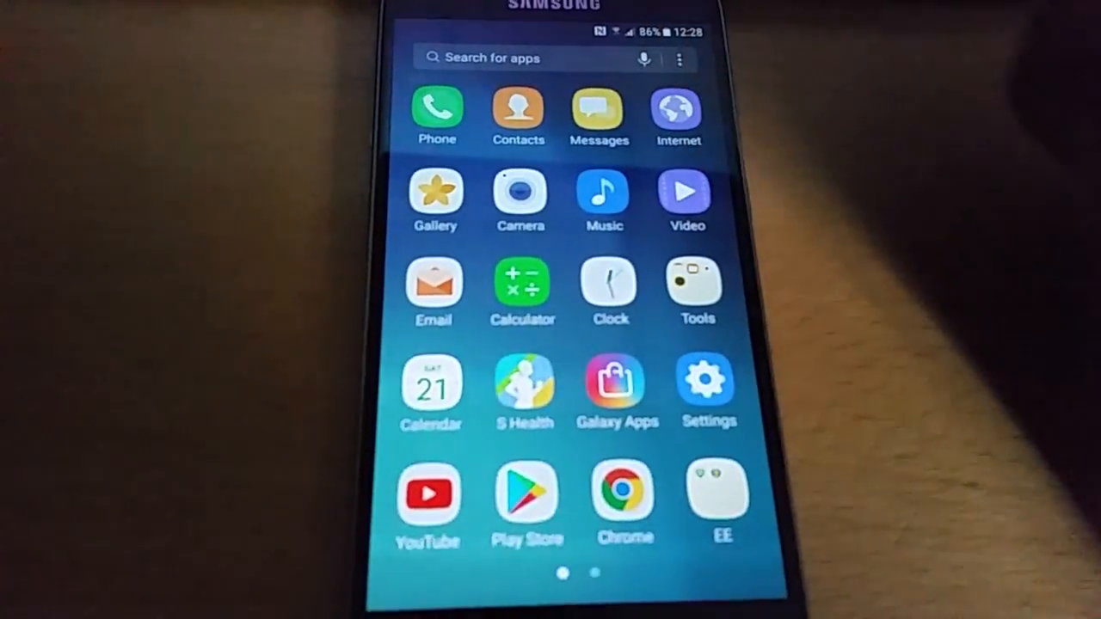
click(678, 59)
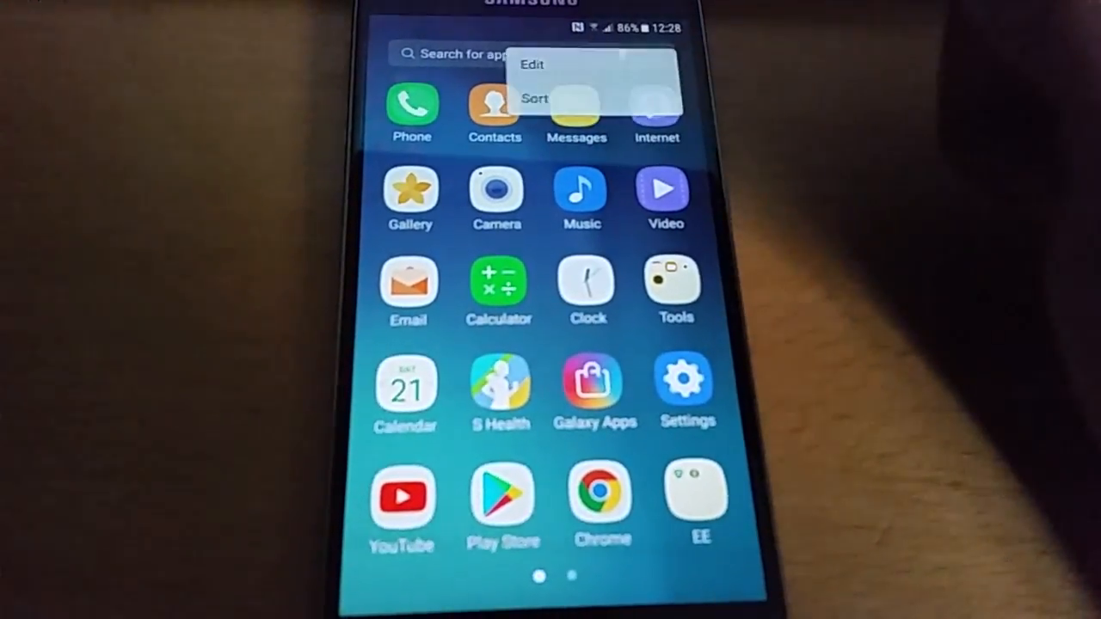
click(534, 98)
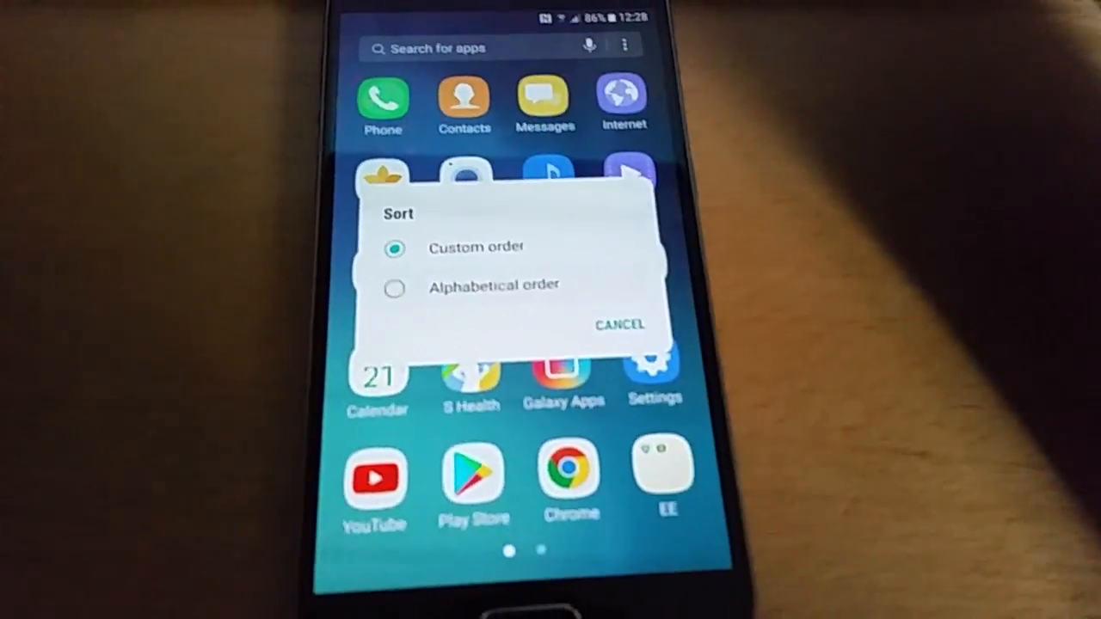
click(394, 289)
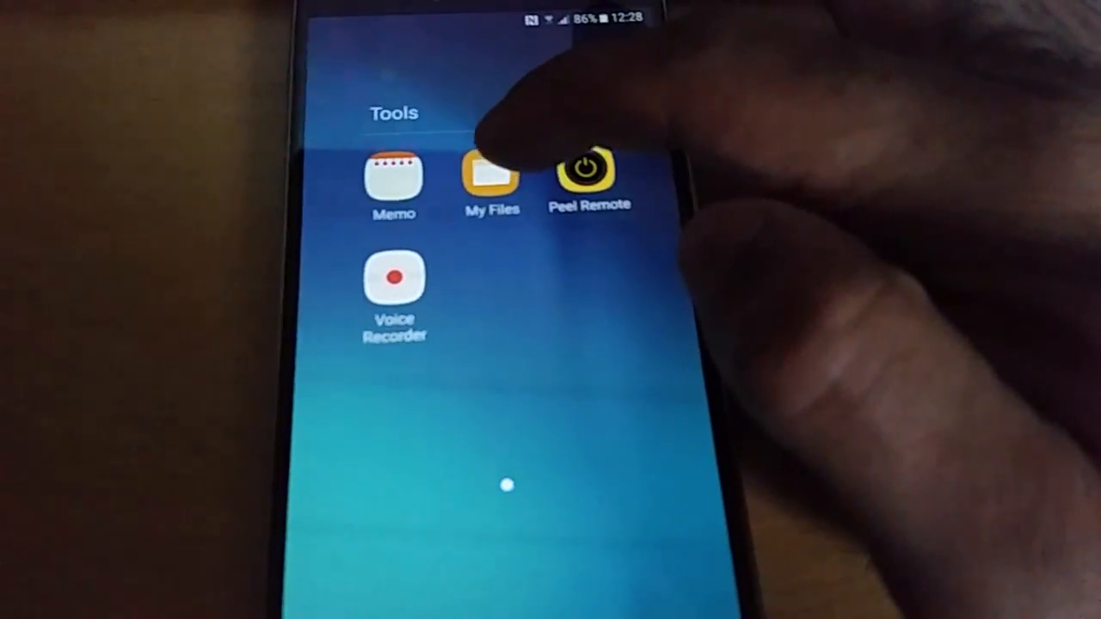
Launch My Files, allow its file access, and open a downloaded AOD apk from Recent files.
click(490, 180)
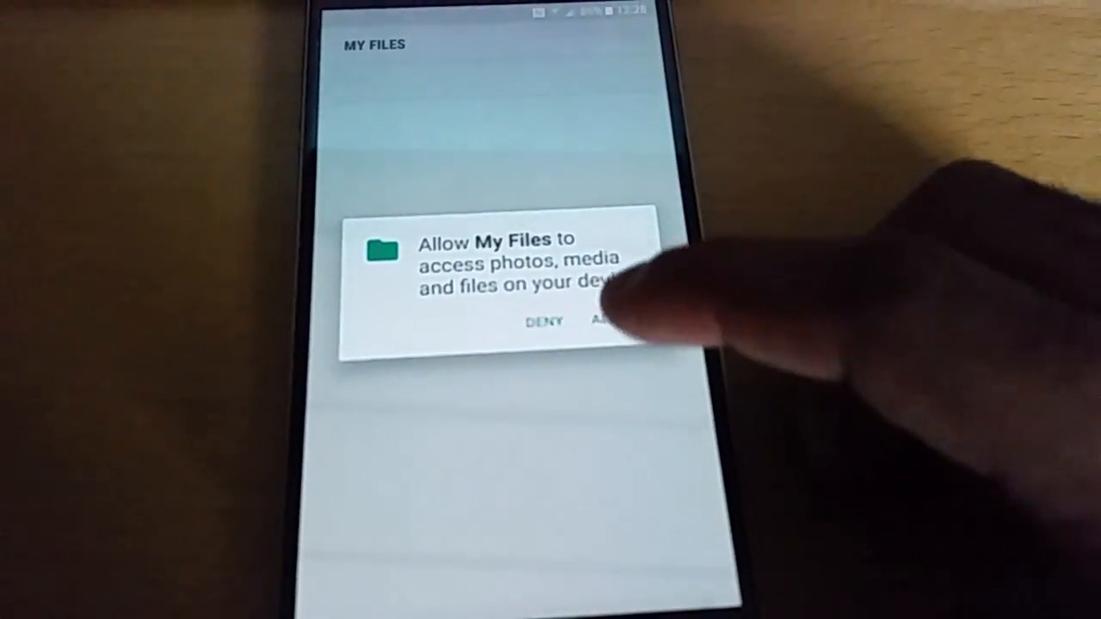
click(610, 324)
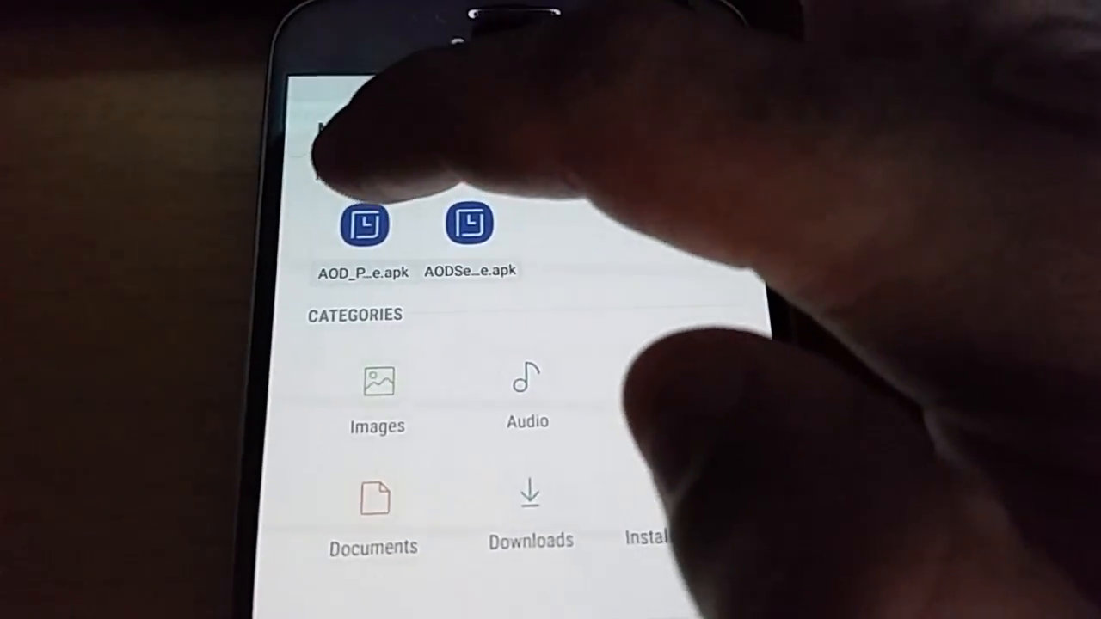
click(361, 224)
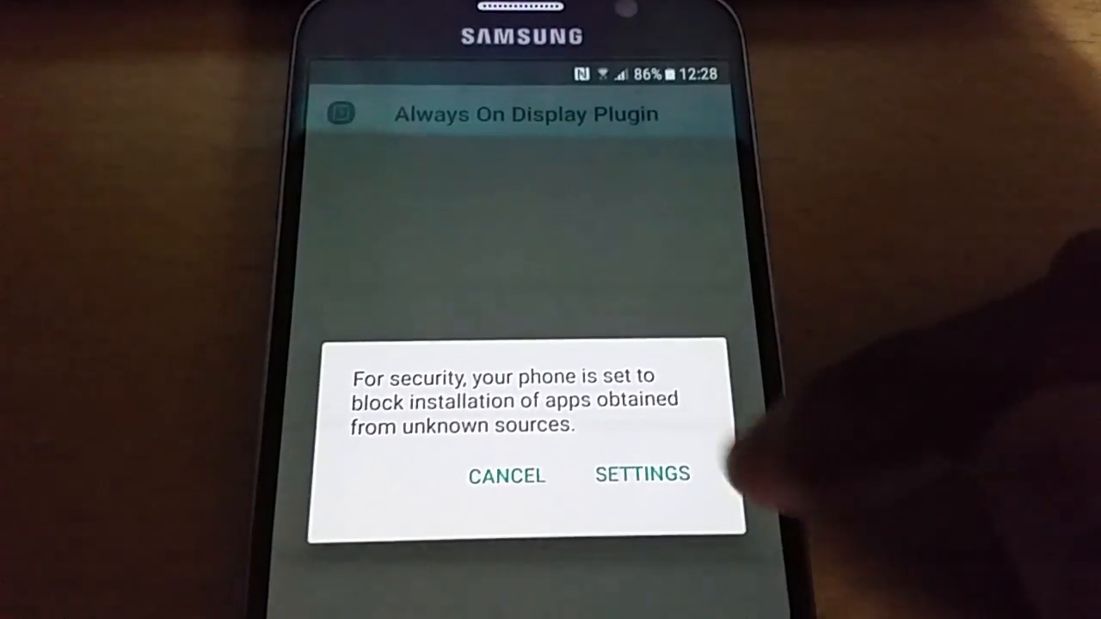
Allow unknown-sources installs, install the Always On Display Plugin, accept Google's check and finish.
click(640, 475)
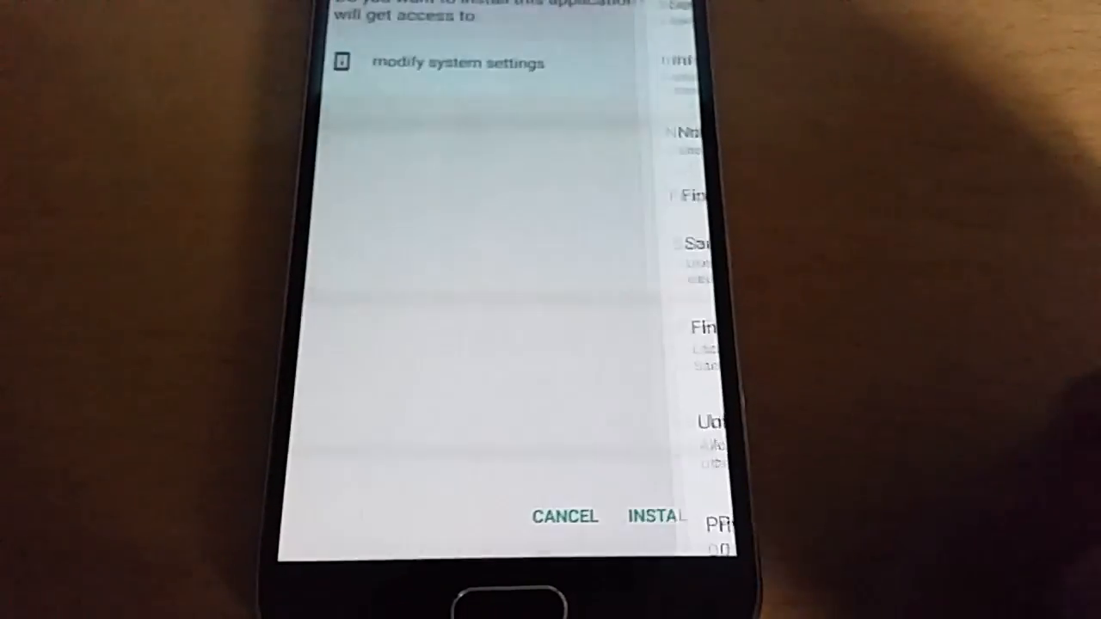
click(657, 516)
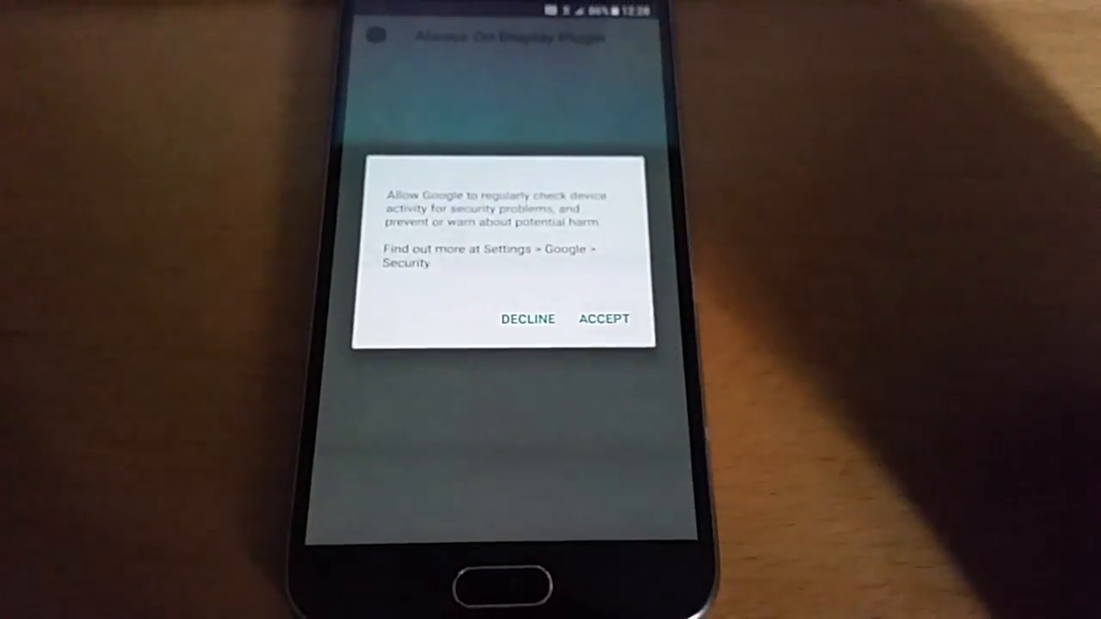
click(604, 318)
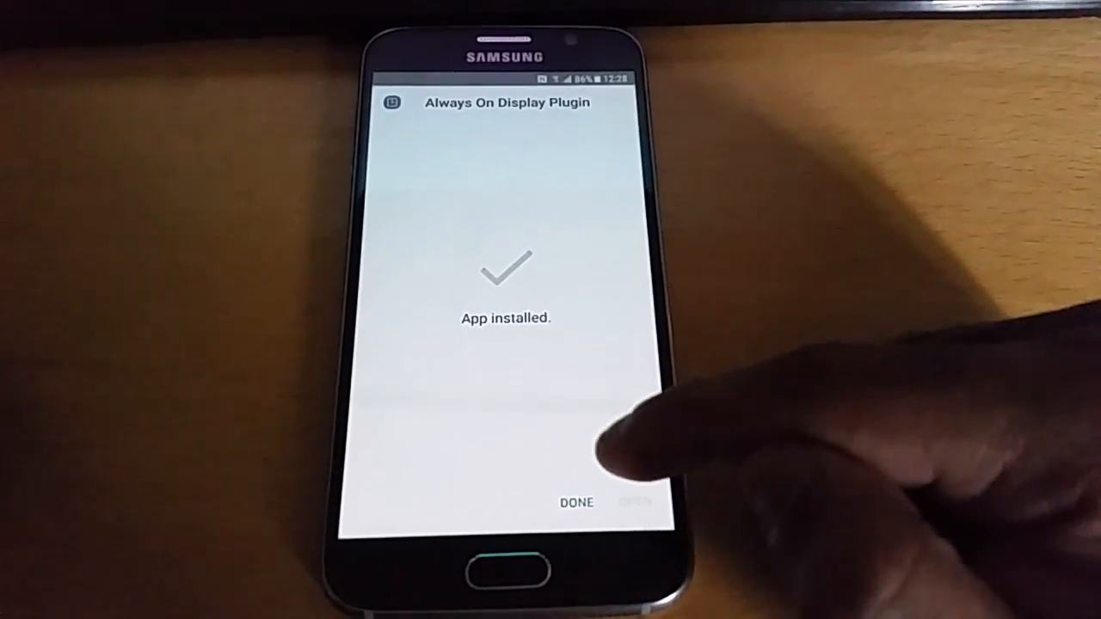
click(574, 502)
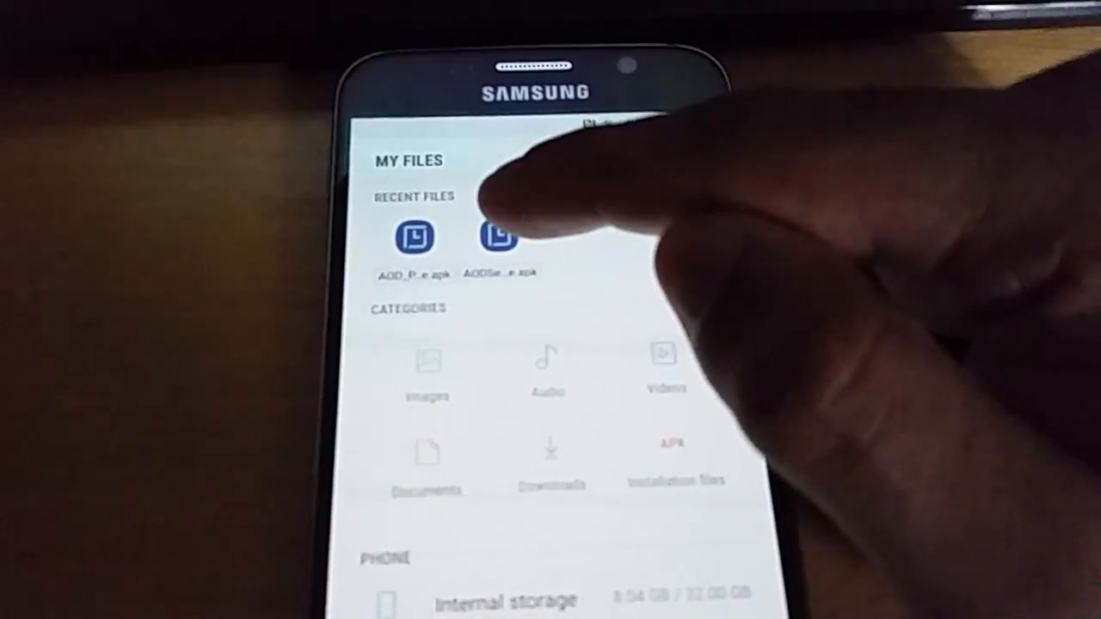
Open the second APK, allow this installation only, install Always On Display and finish.
click(414, 237)
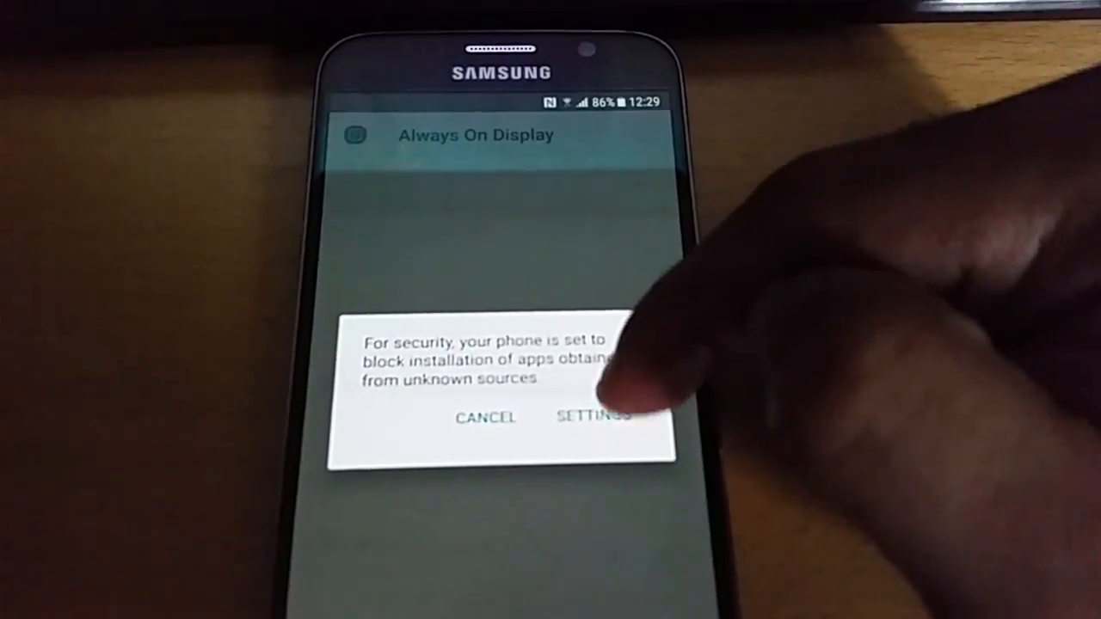
click(592, 418)
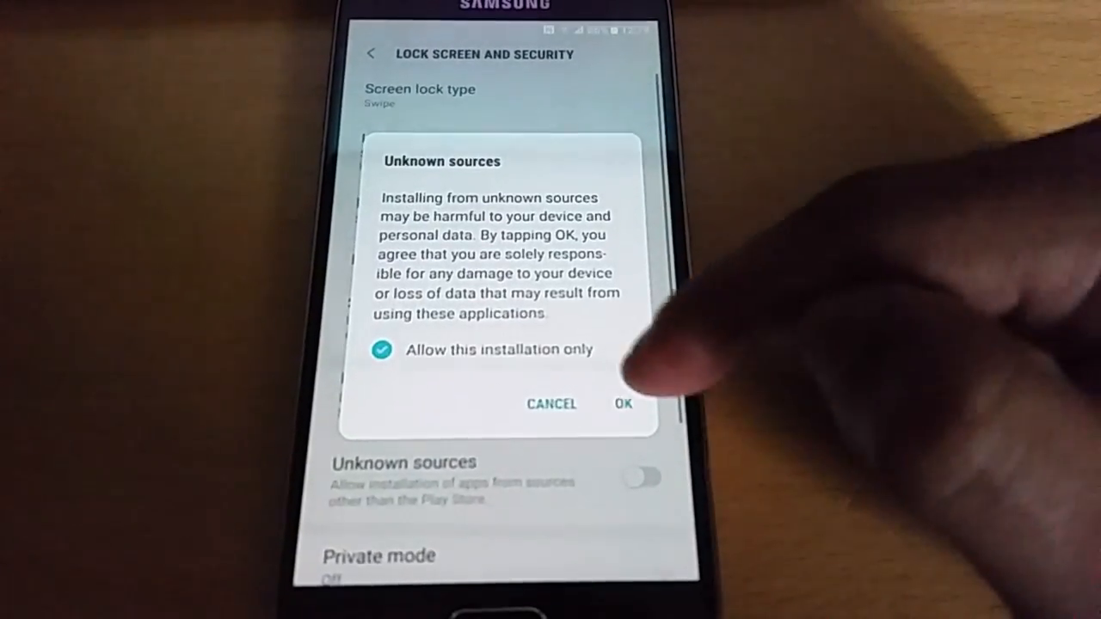
click(623, 404)
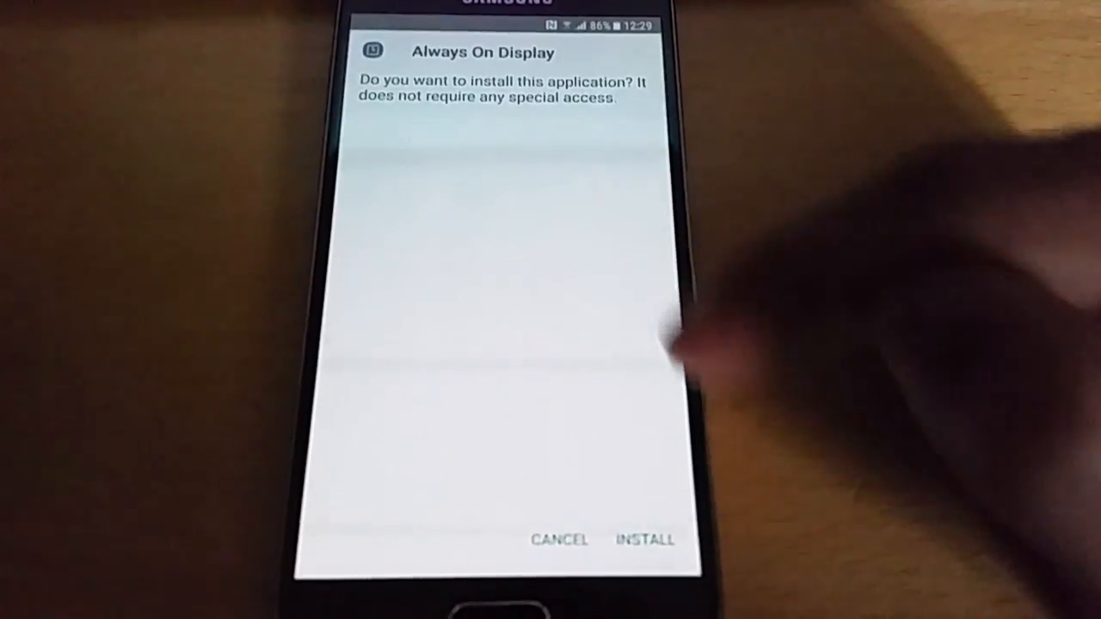
click(644, 541)
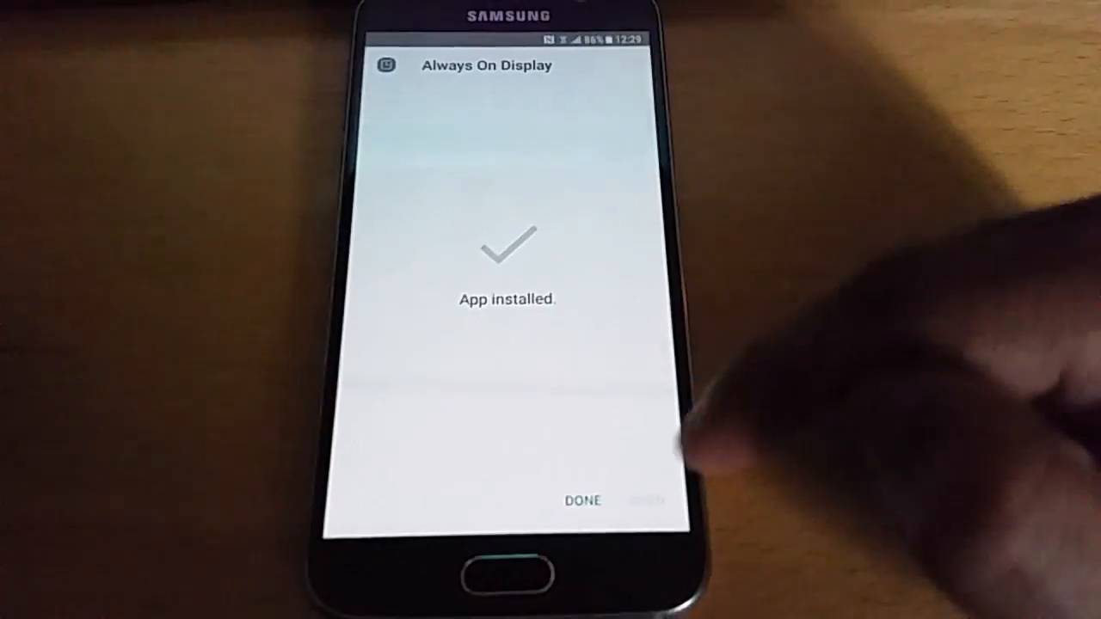
click(582, 499)
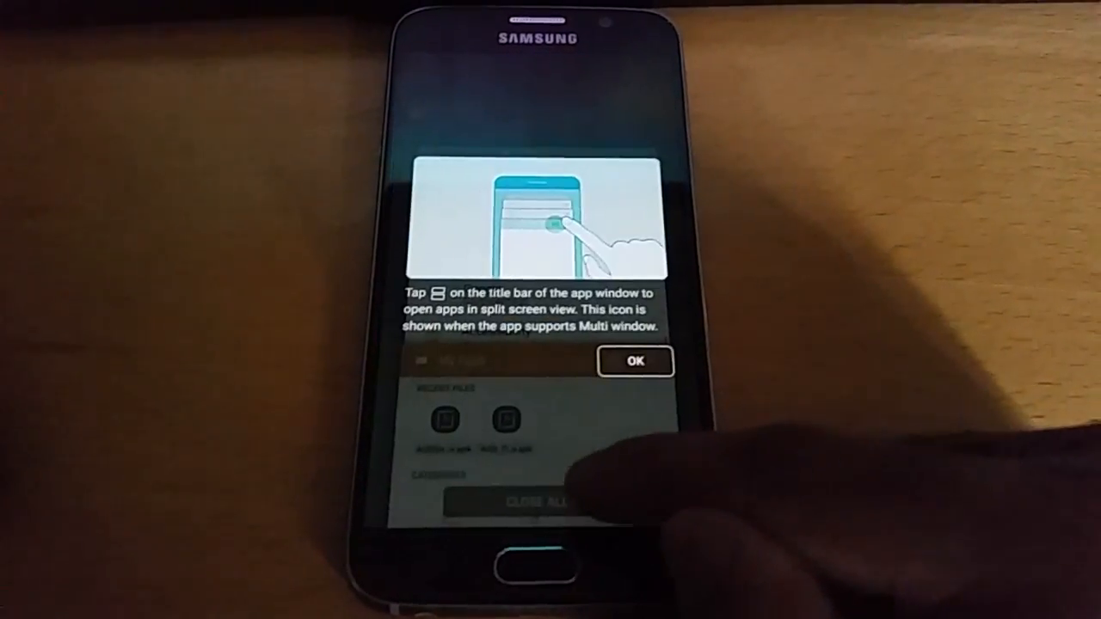
Dismiss the multi window tip, go to Settings from quick settings and open Display.
click(635, 361)
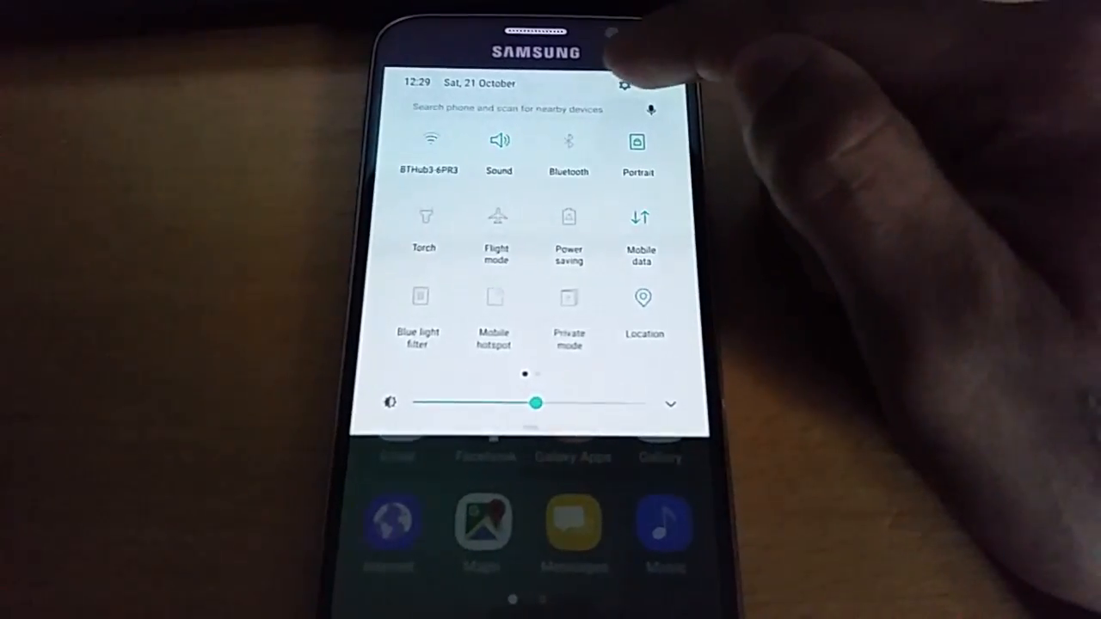
click(626, 82)
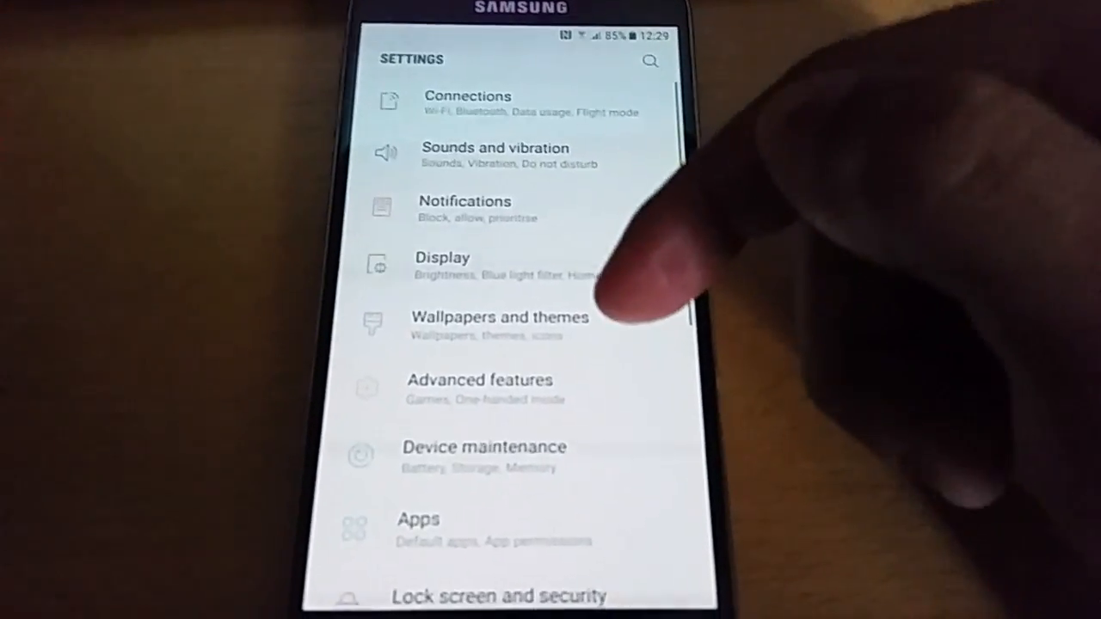
scroll(down, 3)
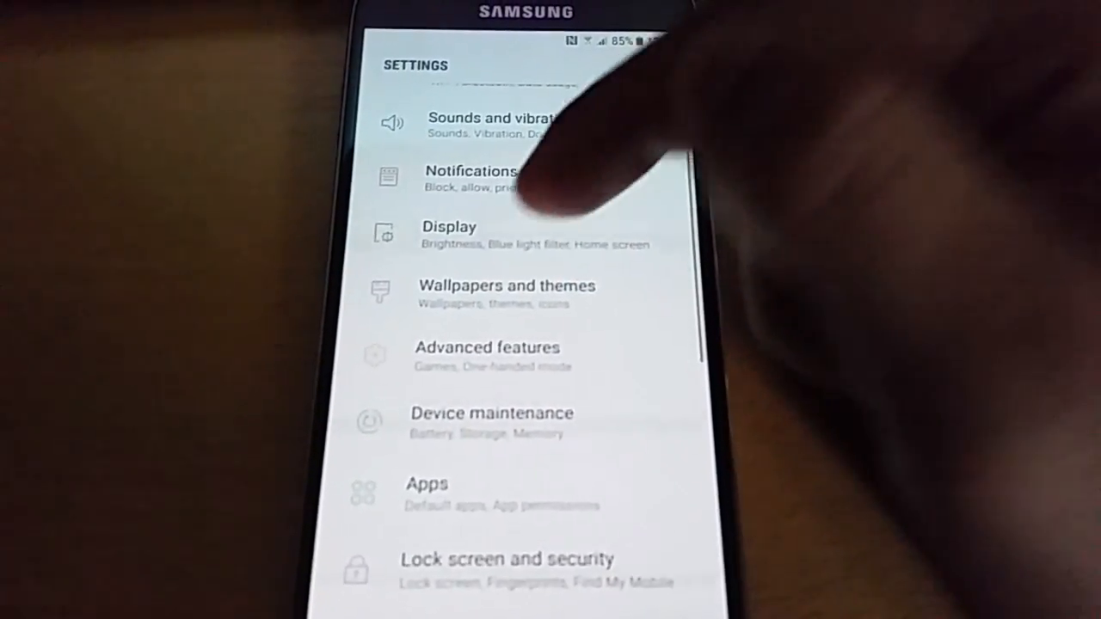
click(449, 234)
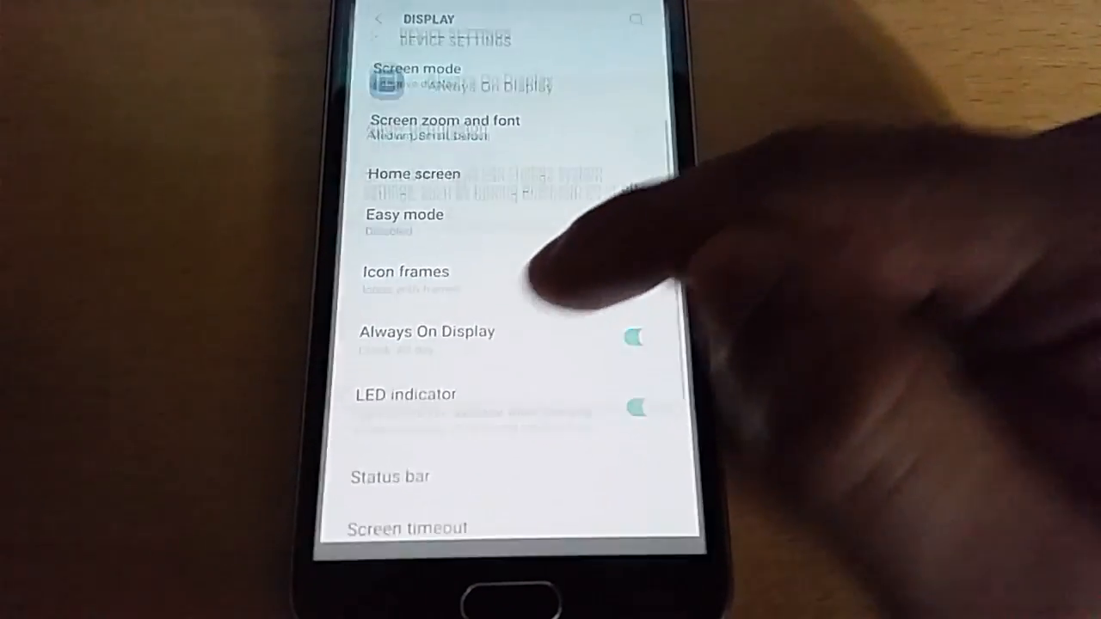
Open Always On Display and allow its system-settings and phone-calls permissions so the clock preview shows.
click(427, 332)
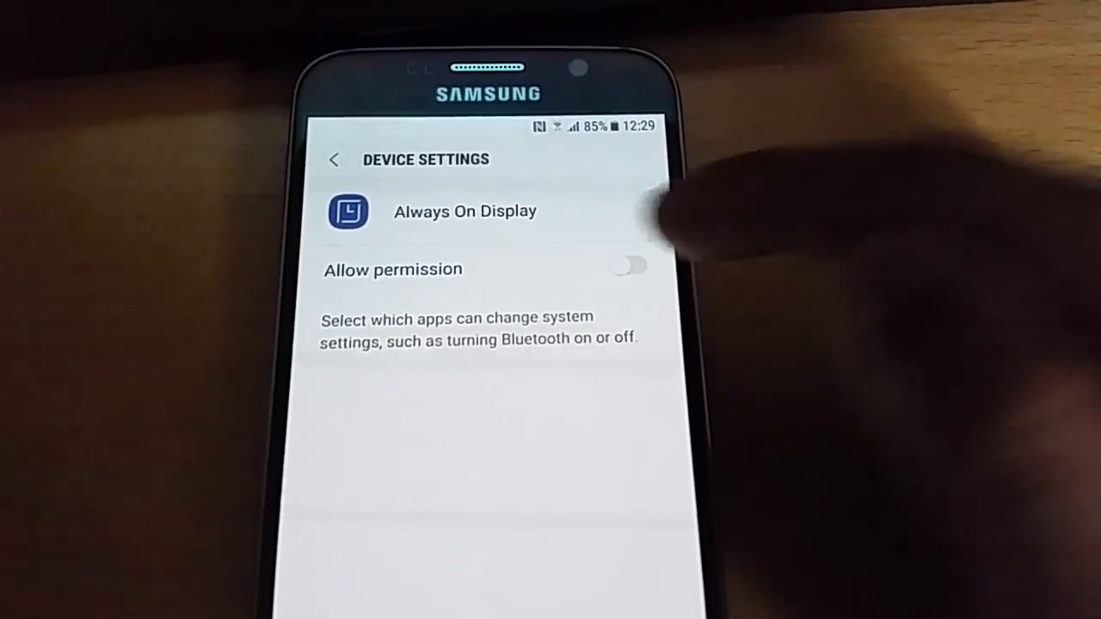
click(628, 264)
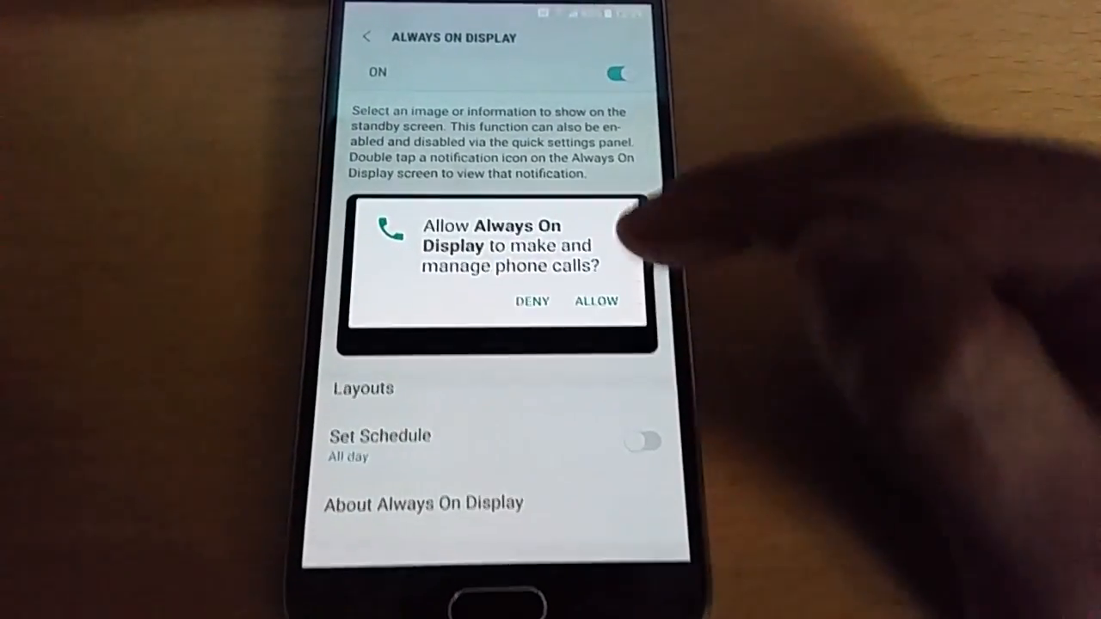
click(596, 301)
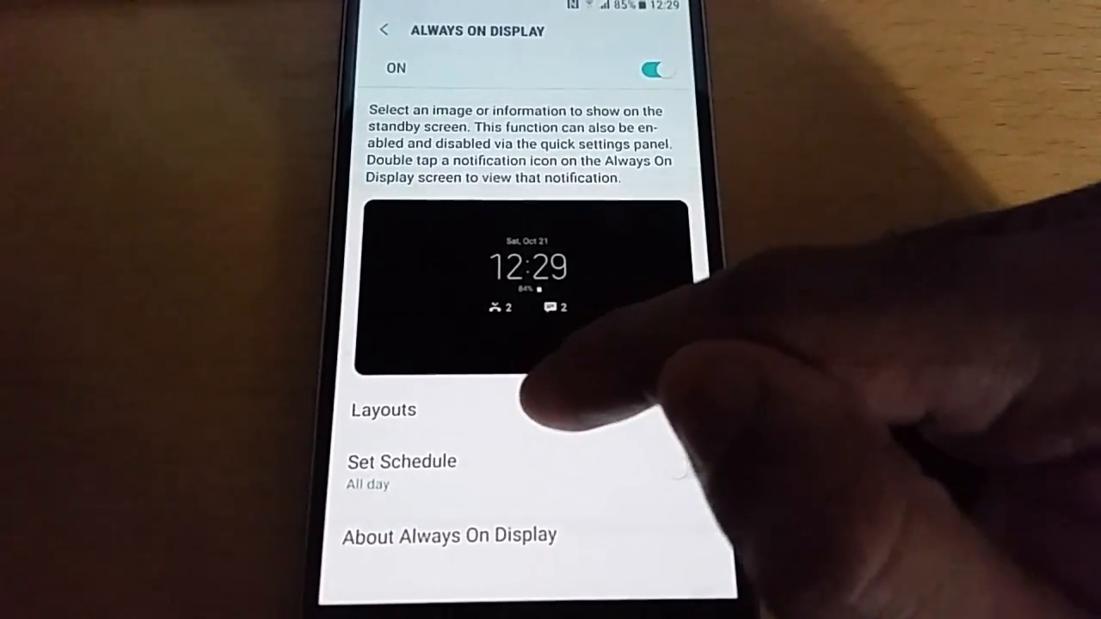
In Layouts set Content to show to Image and choose the first image layout.
click(382, 410)
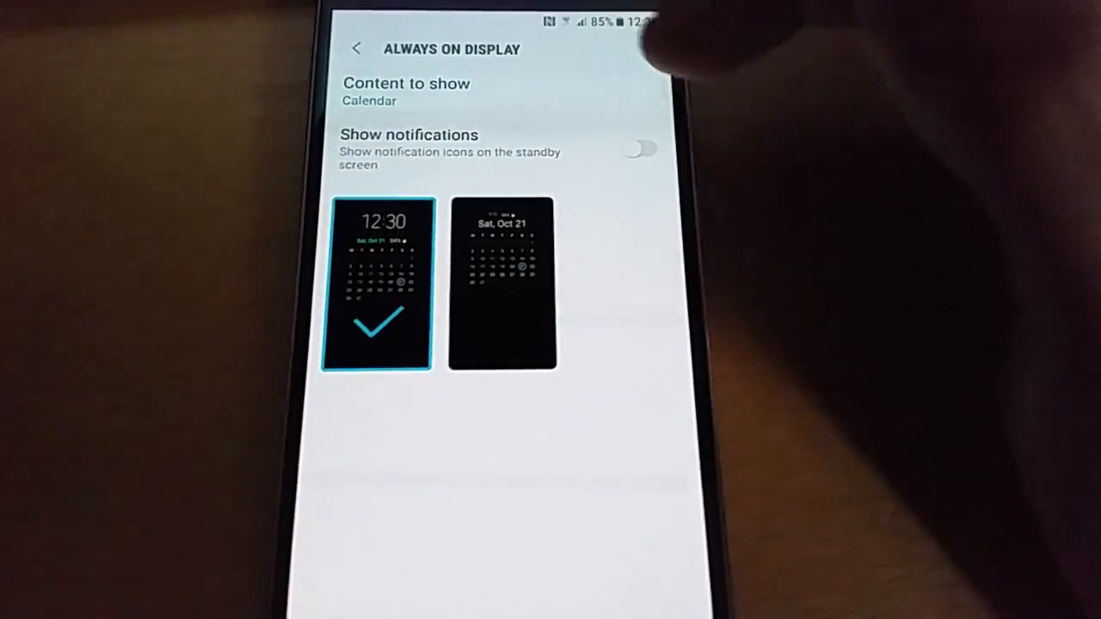
click(406, 90)
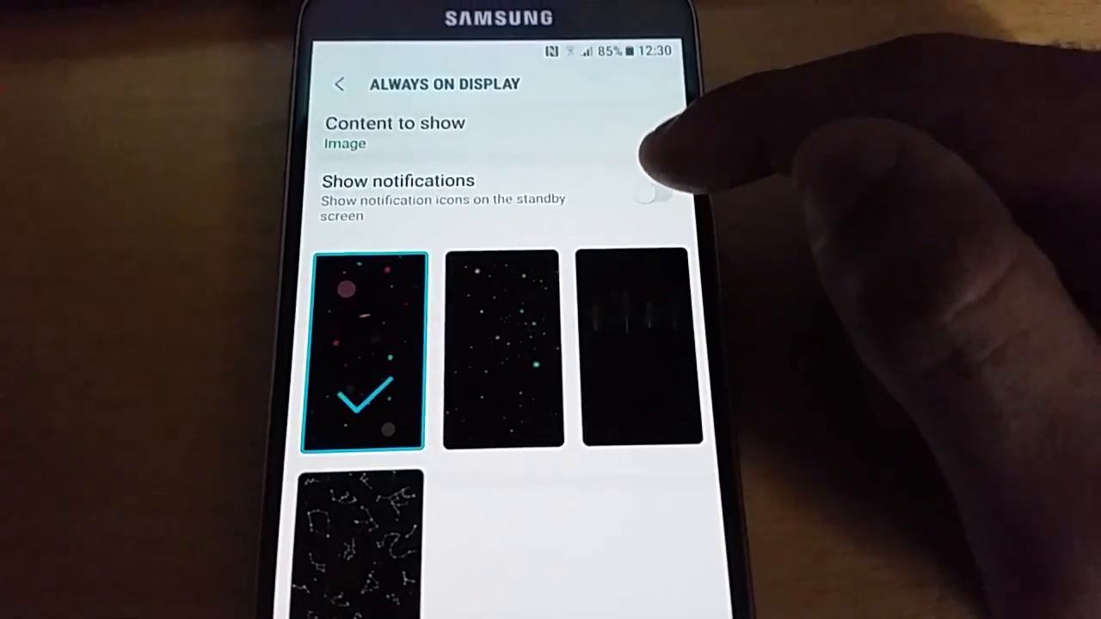
click(652, 191)
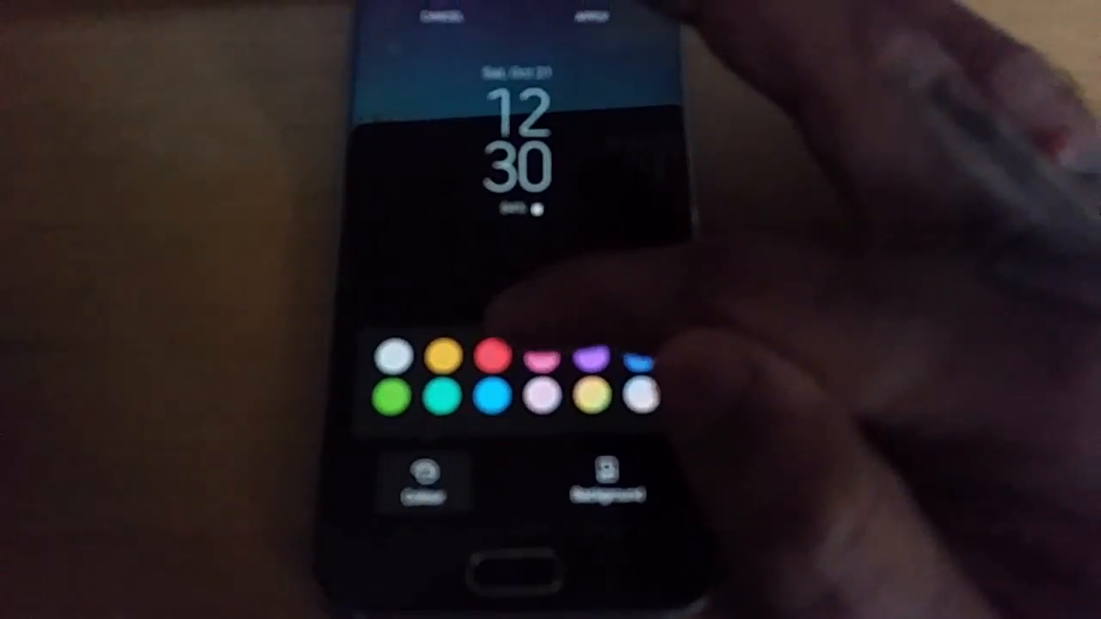
Colour the clock green, choose the dark patterned fourth background and apply the layout.
click(488, 362)
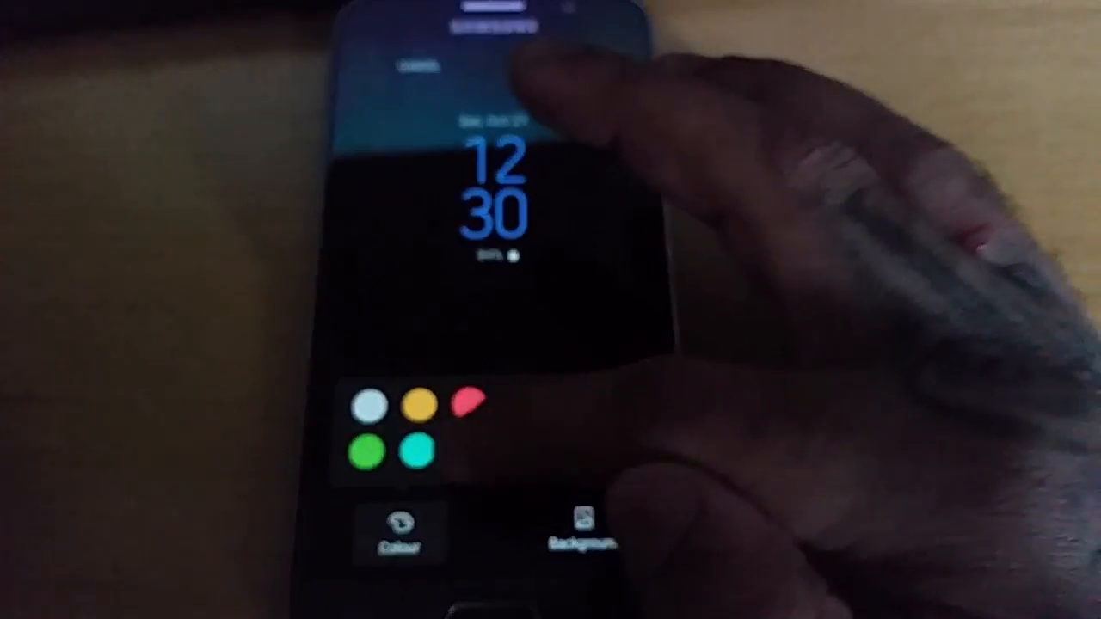
click(416, 449)
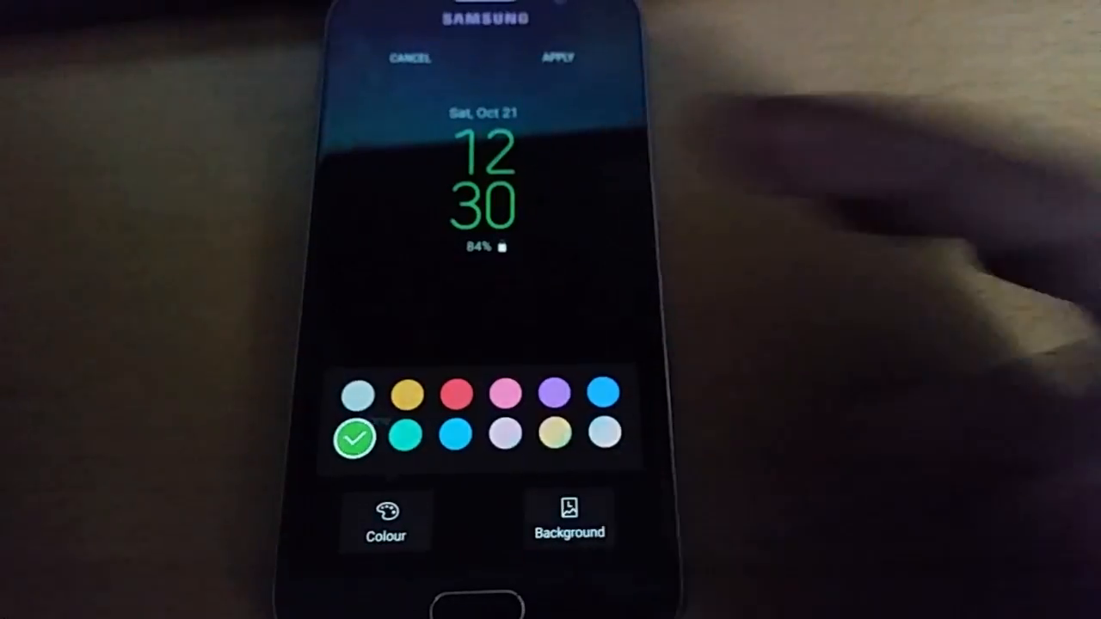
click(568, 517)
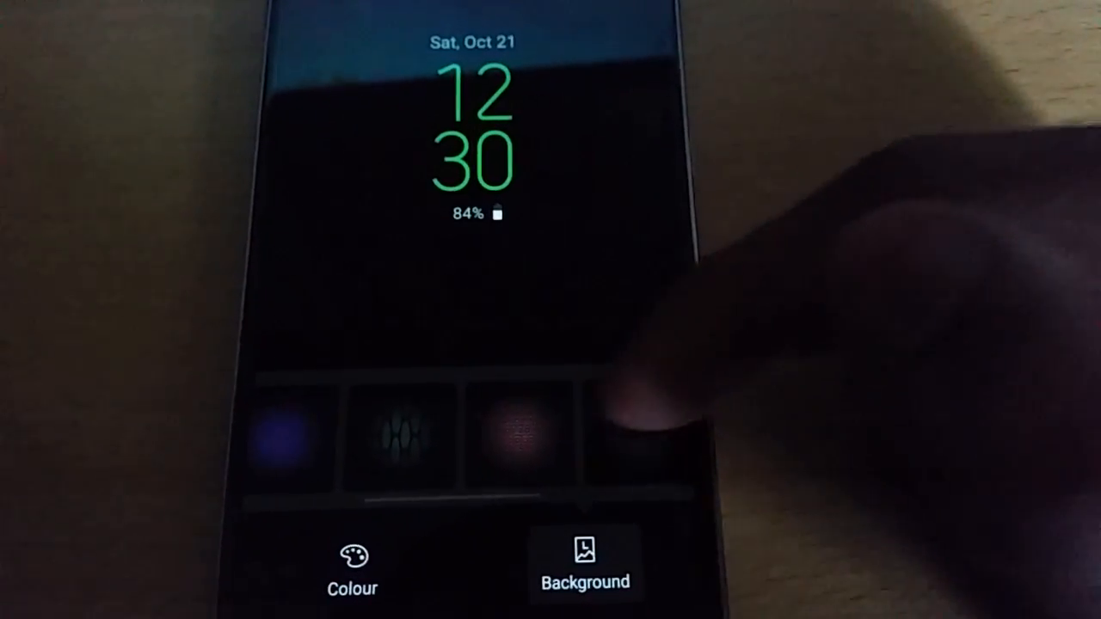
click(512, 438)
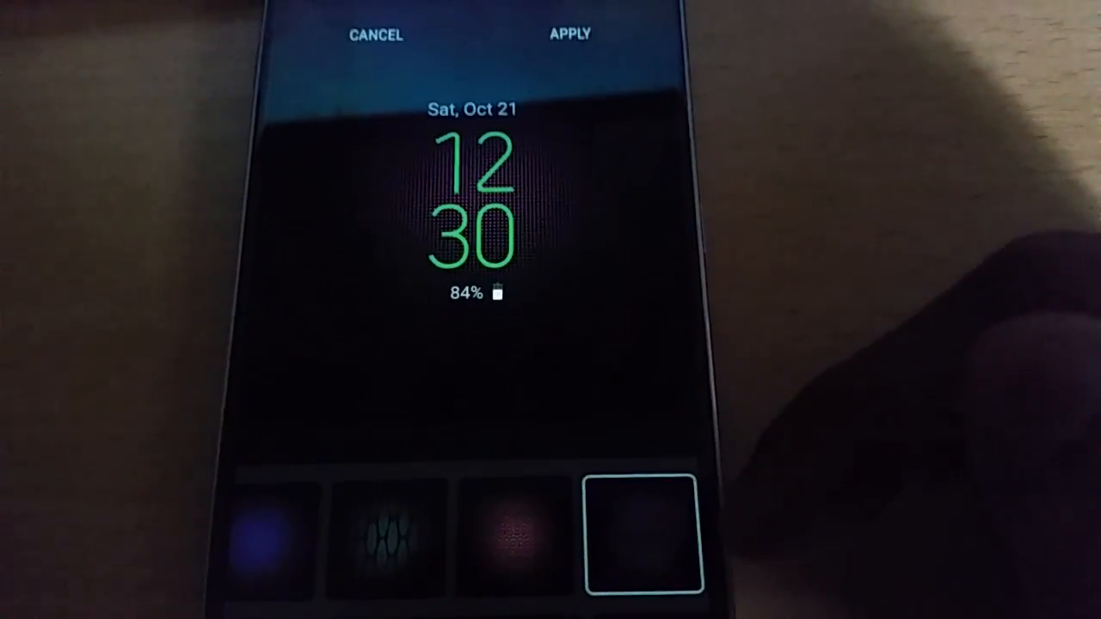
click(282, 530)
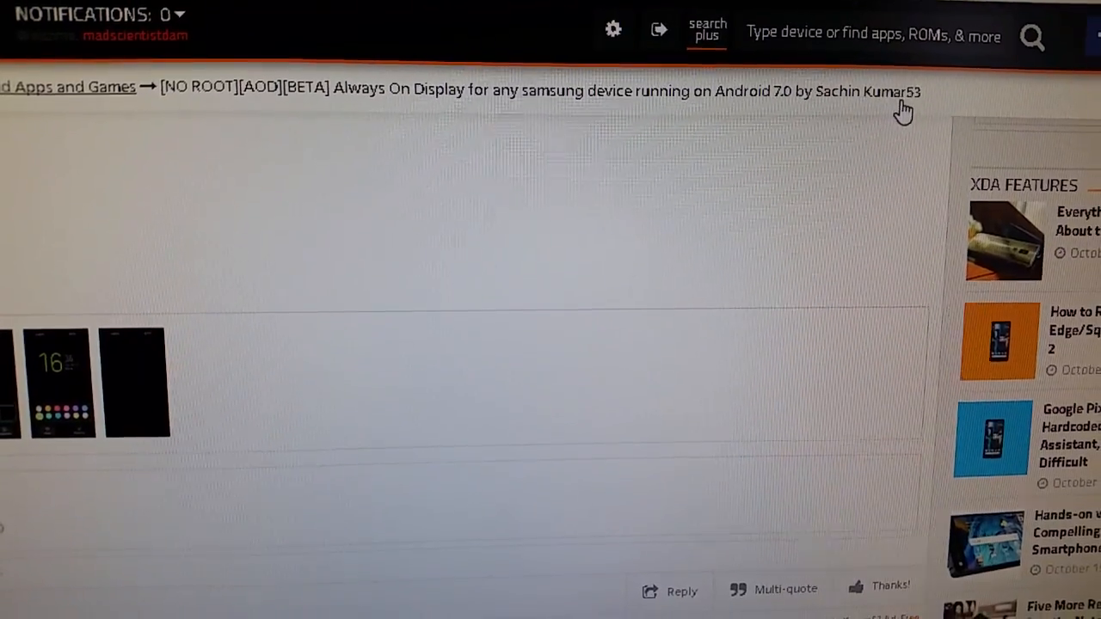
Scroll the XDA thread down to its Attached Thumbnails and Attached Files section.
scroll(down, 3)
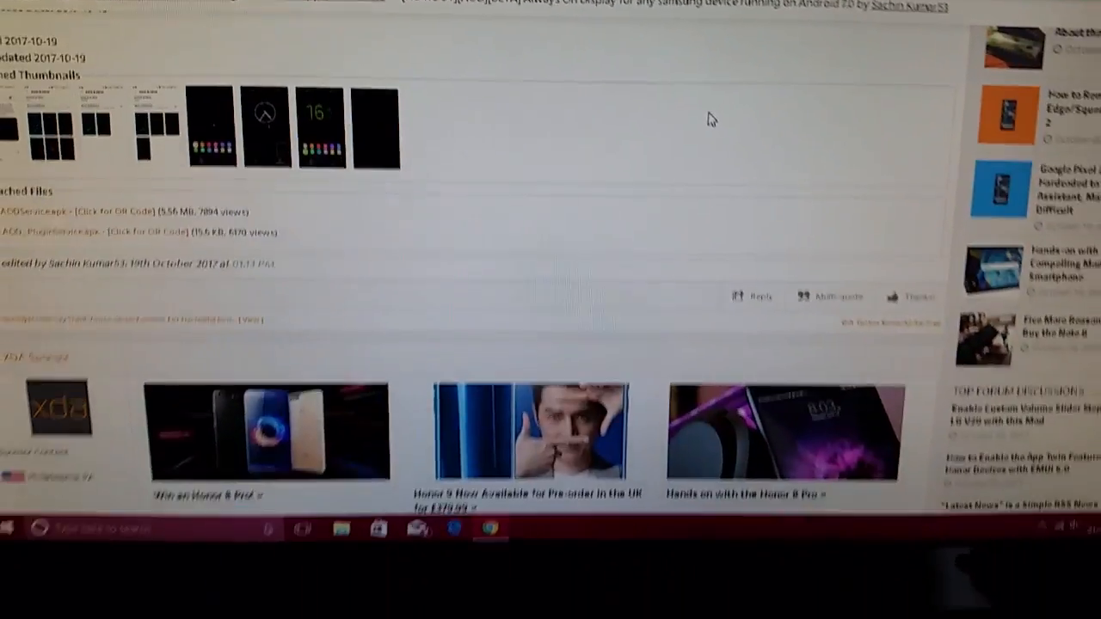